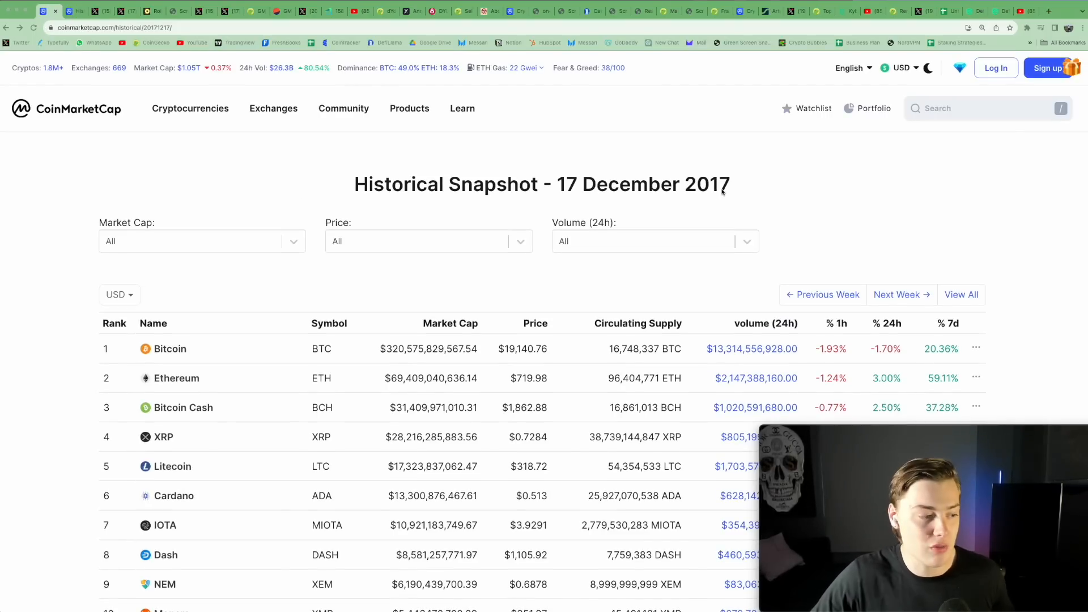
Scroll down through the 17 December 2017 historical ranking table.
scroll(down, 3)
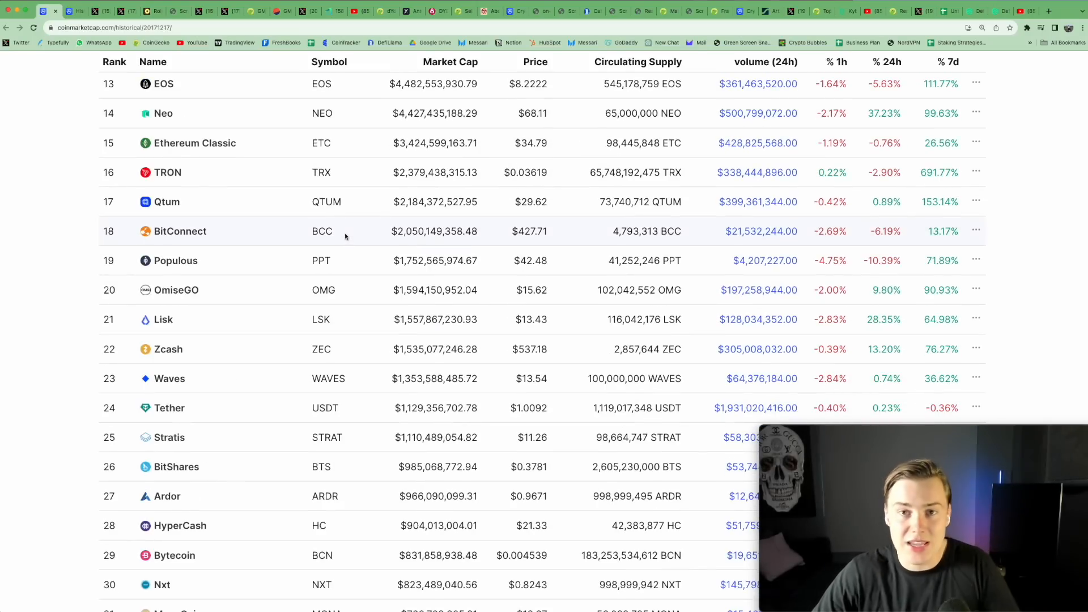
mouse_move(180, 327)
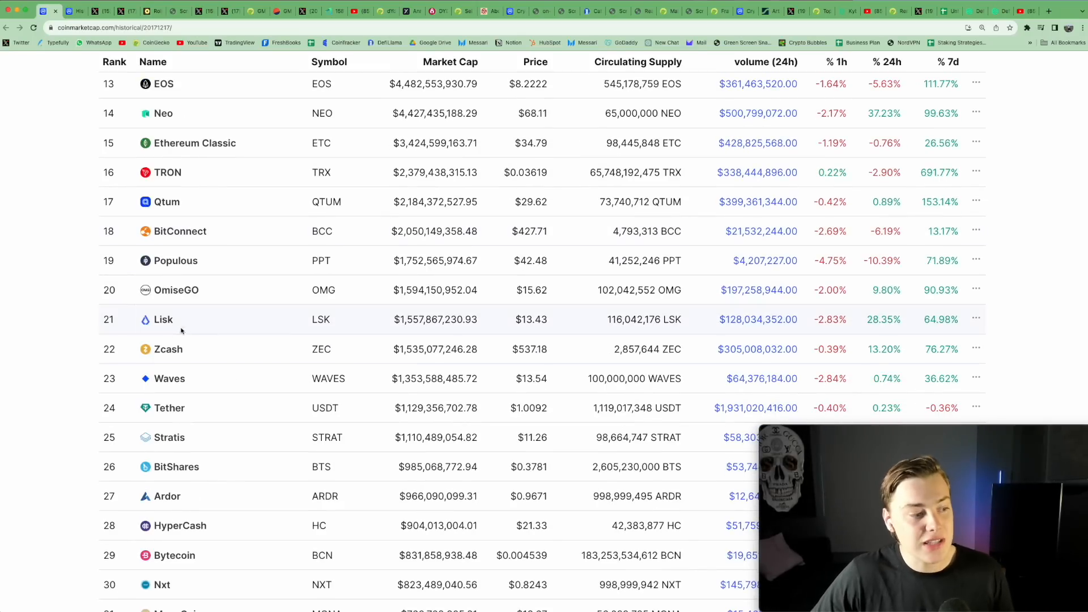
scroll(down, 3)
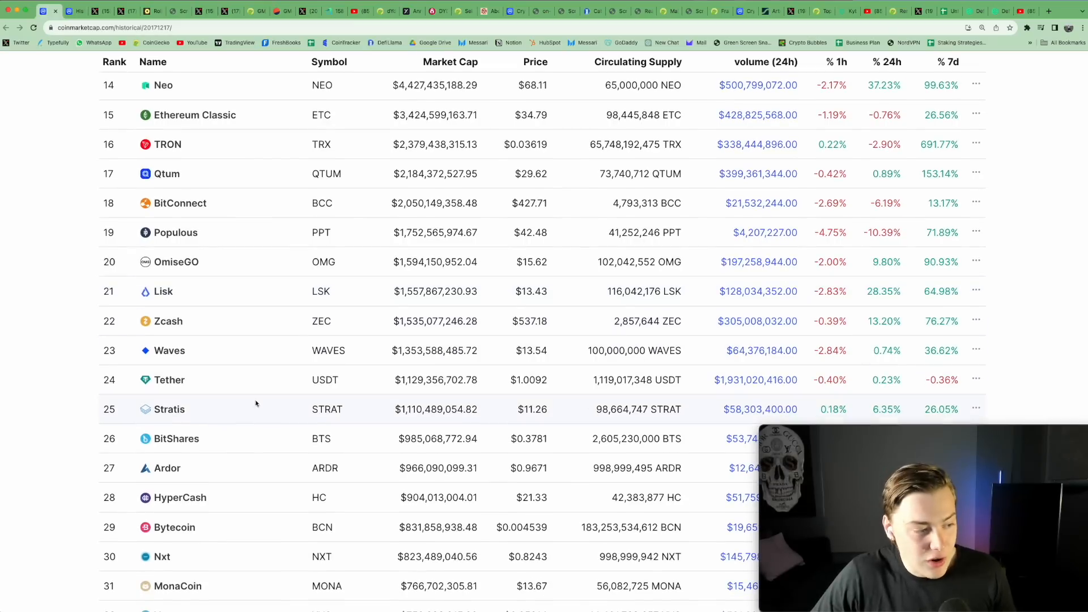
scroll(down, 3)
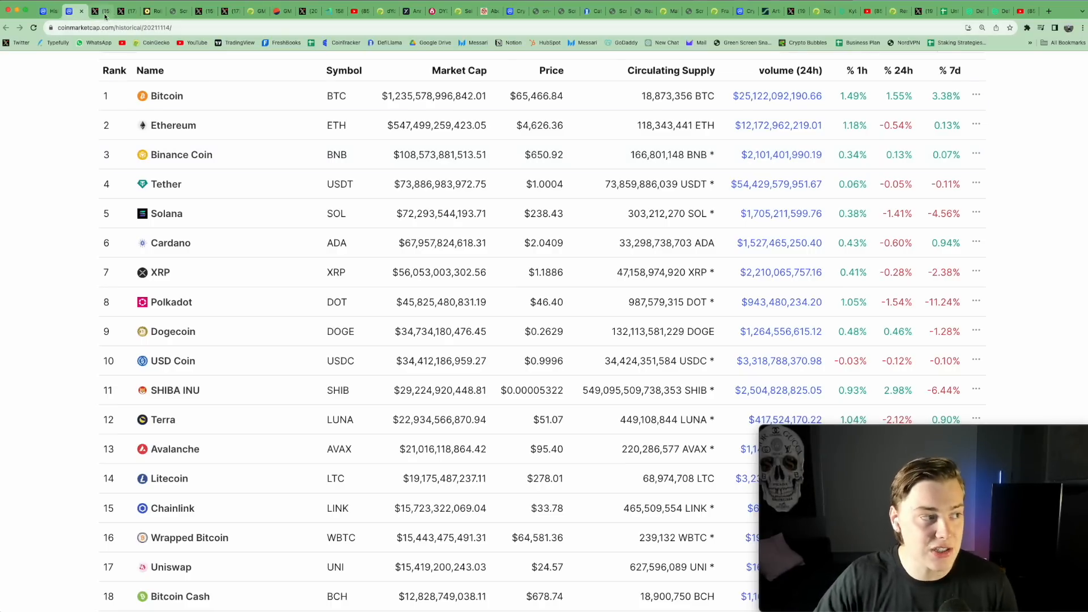
Switch to the X post arguing DEXs gain users when retail returns.
click(101, 11)
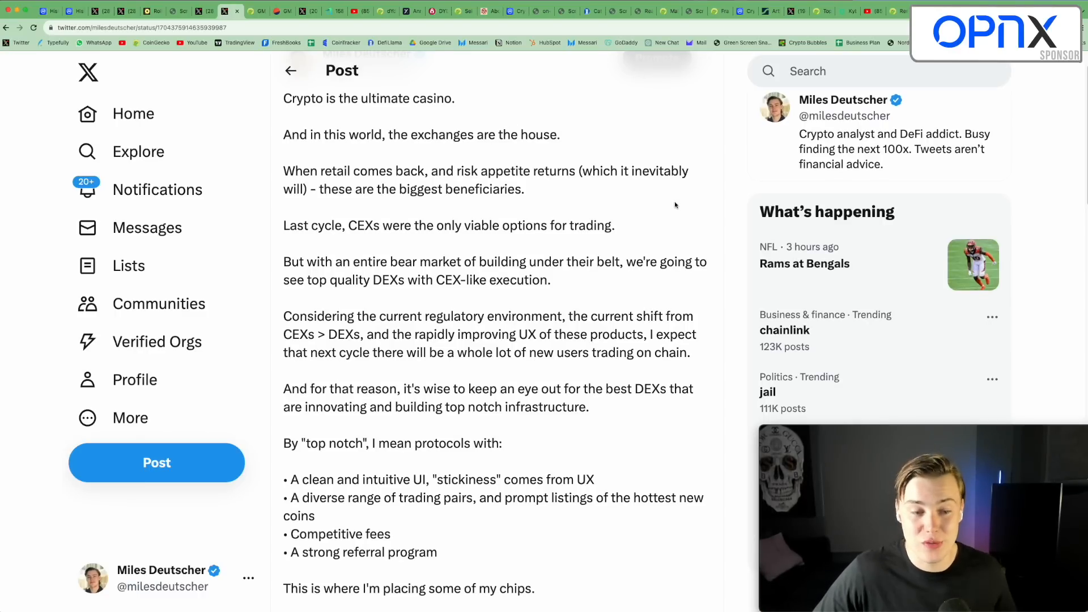
scroll(down, 3)
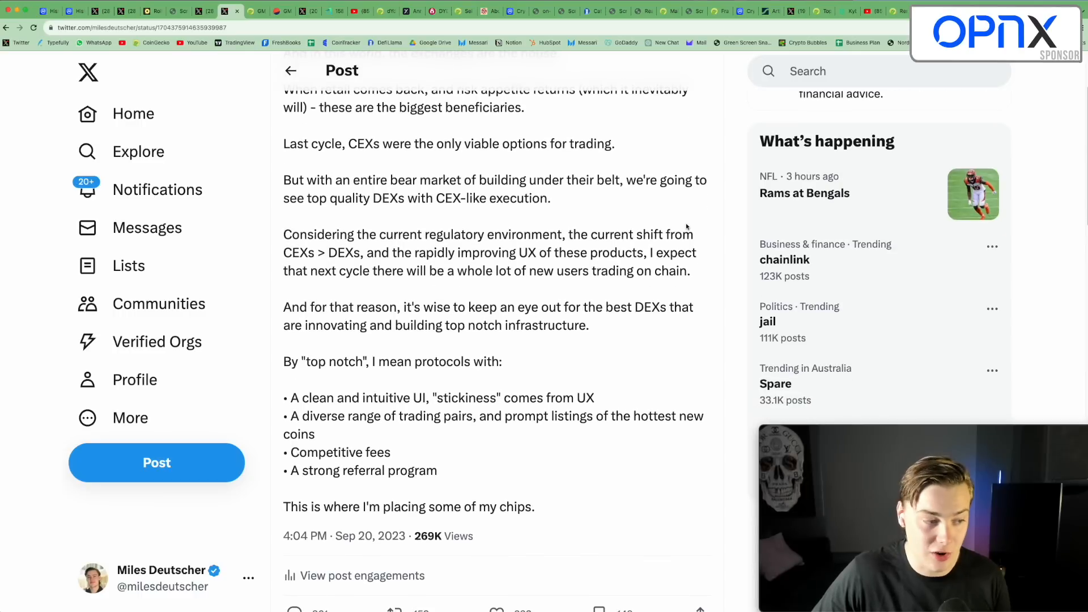
scroll(down, 3)
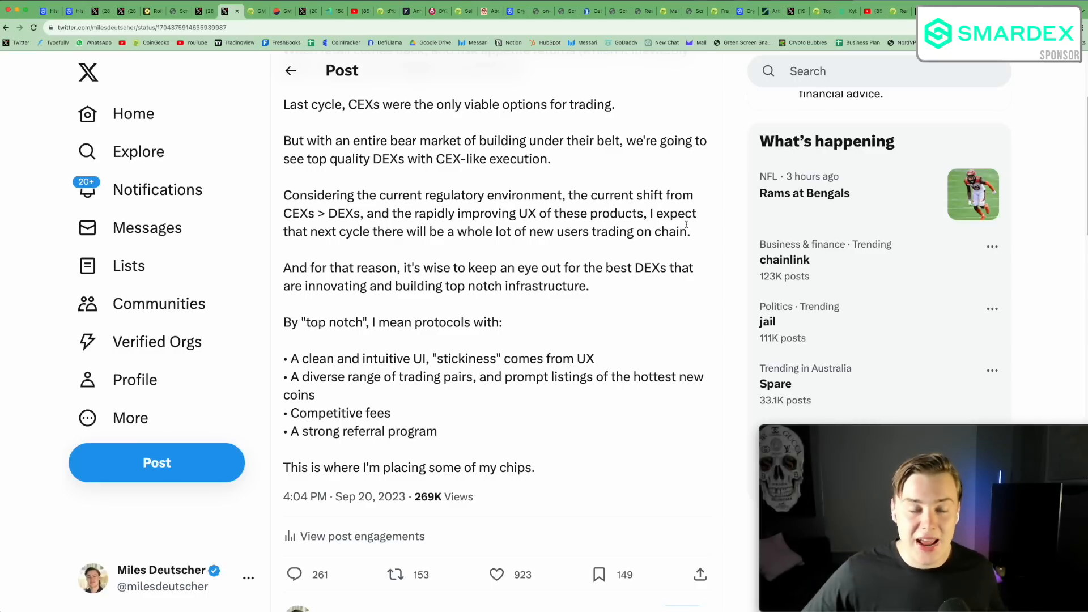
mouse_move(257, 12)
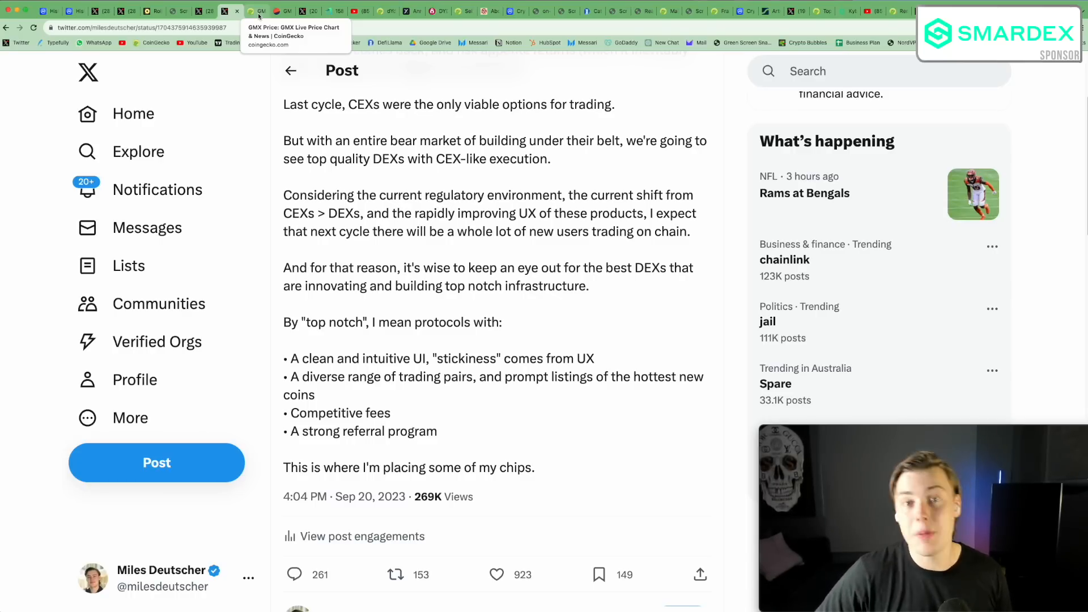
Show CoinGecko's GMX page with its $35.15 price and $317 million market cap.
click(259, 11)
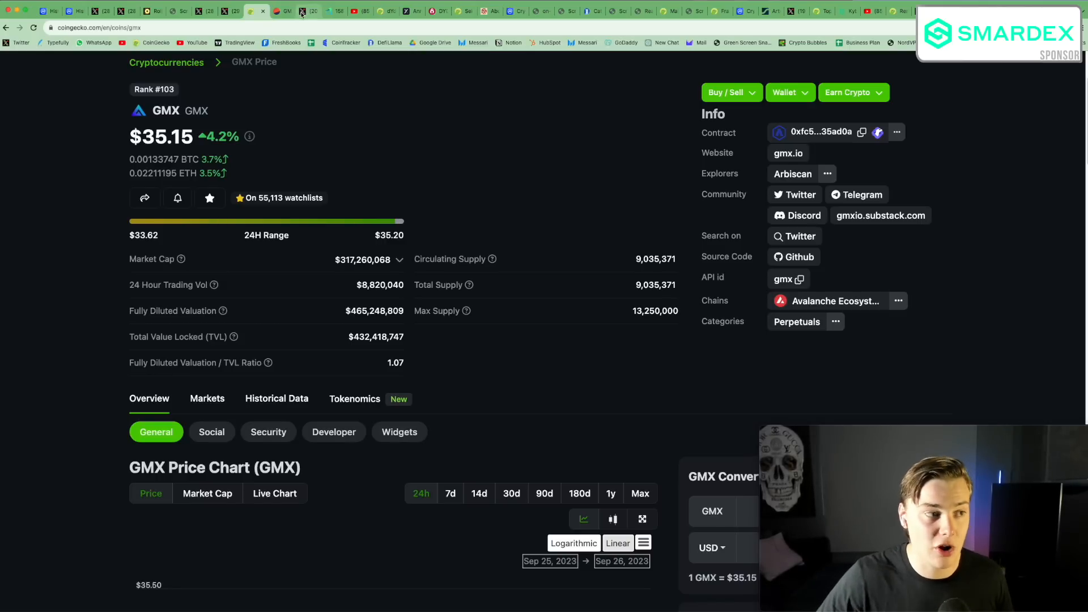
Read the Gains Network thread down to the leverage and collateral tweets.
click(307, 11)
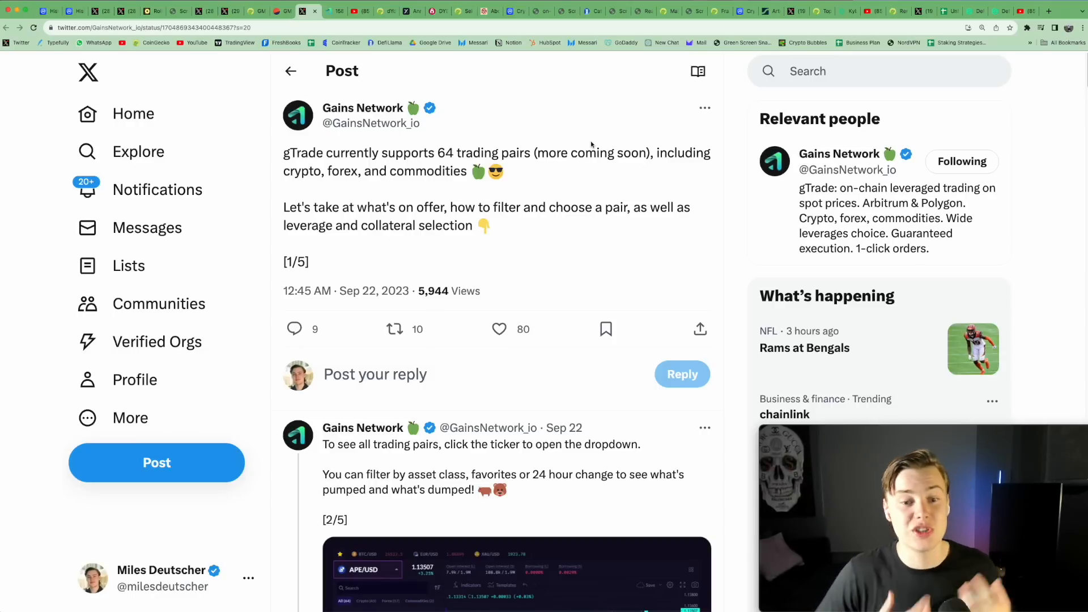
scroll(down, 3)
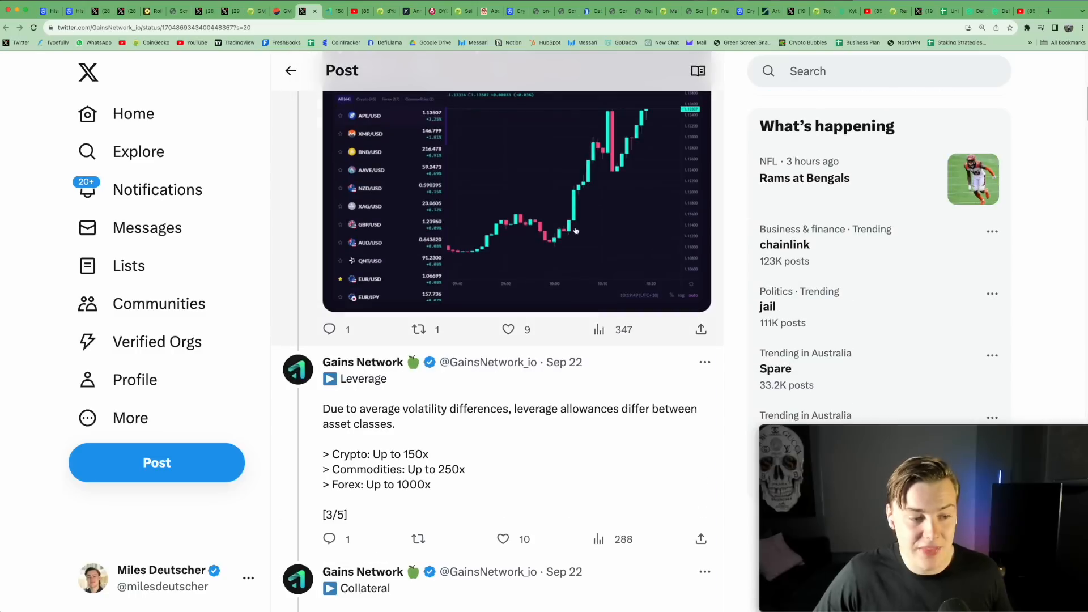
scroll(down, 3)
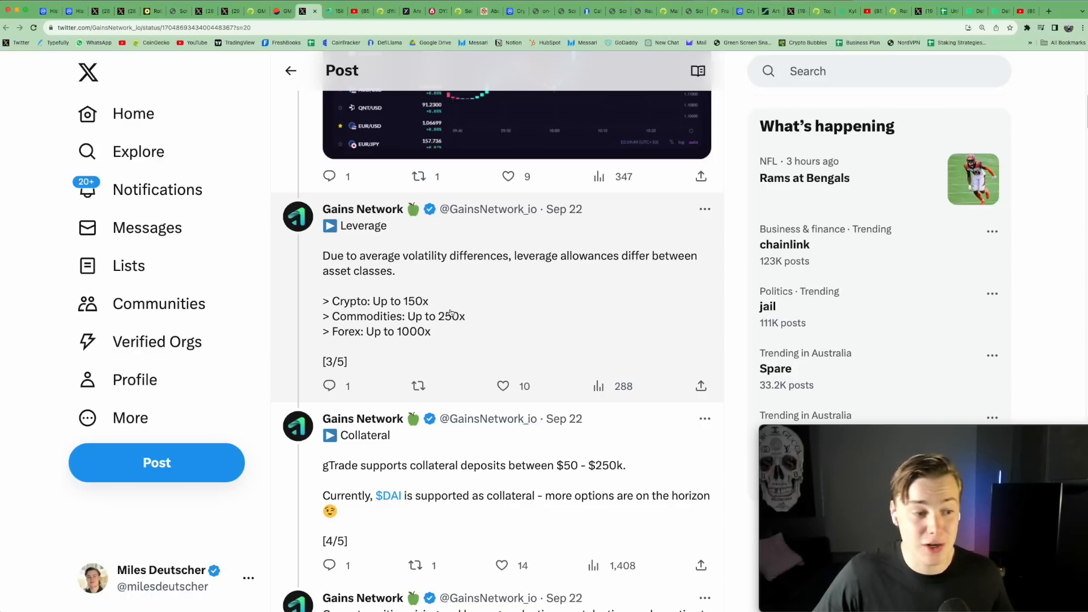
mouse_move(461, 303)
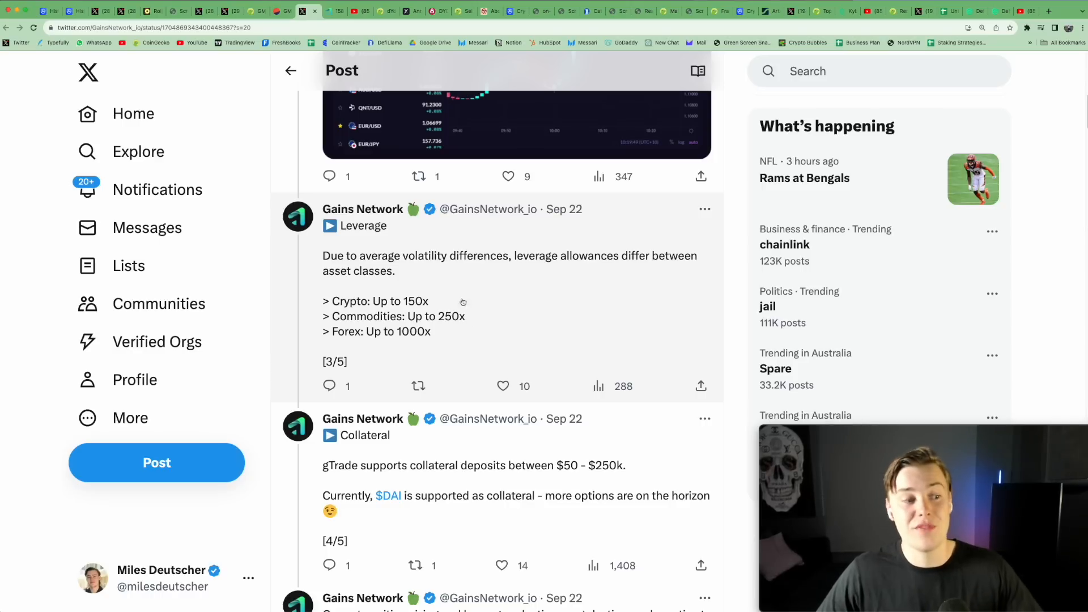
scroll(down, 3)
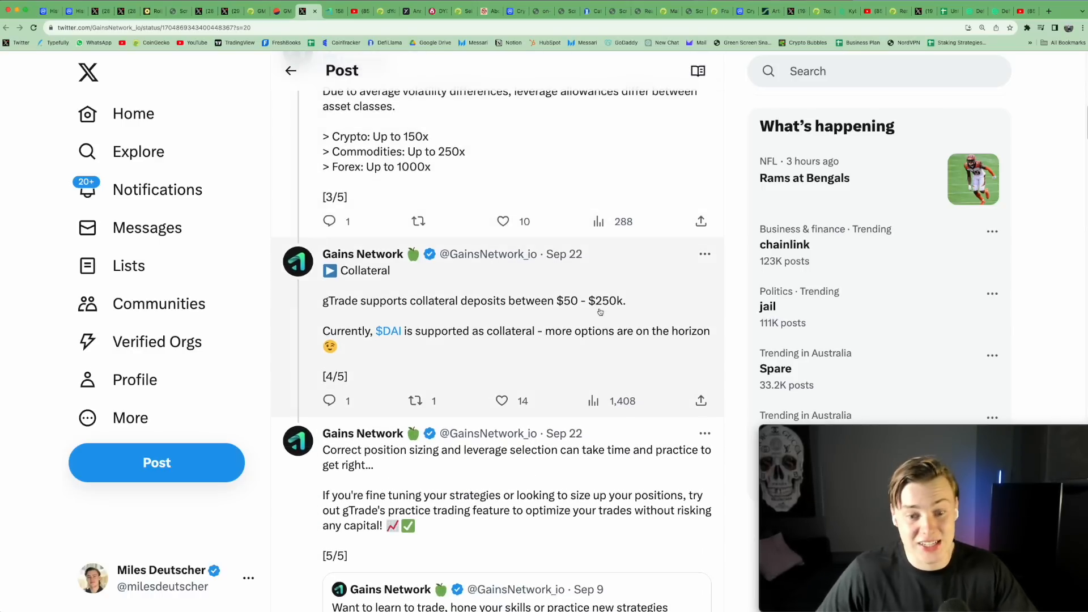
scroll(down, 3)
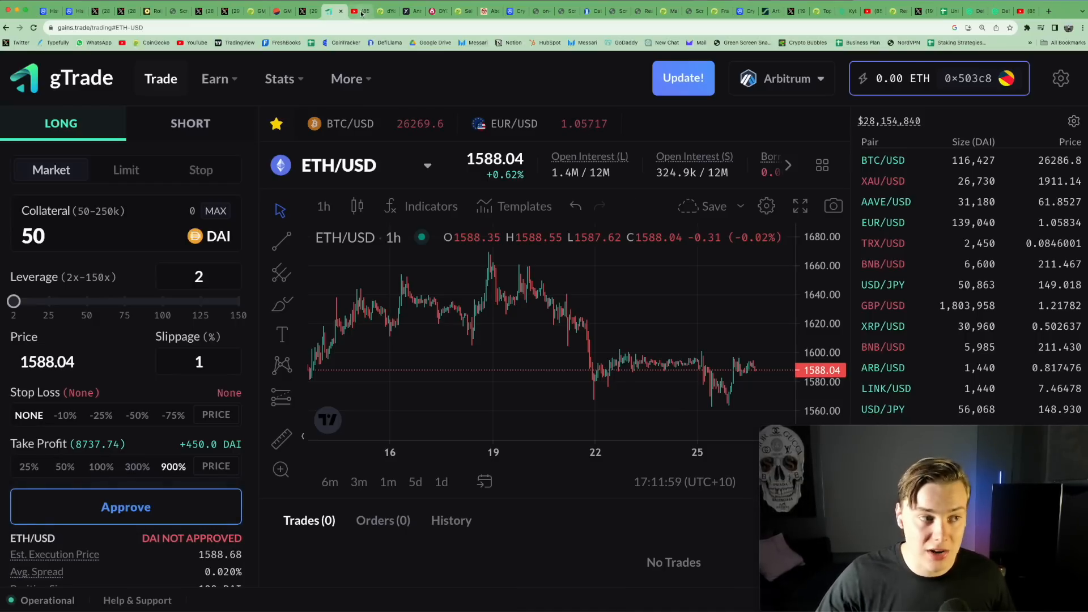
Glance at the YouTube description's gTrade sign-up link, then return to gTrade's ETH/USD page.
click(360, 12)
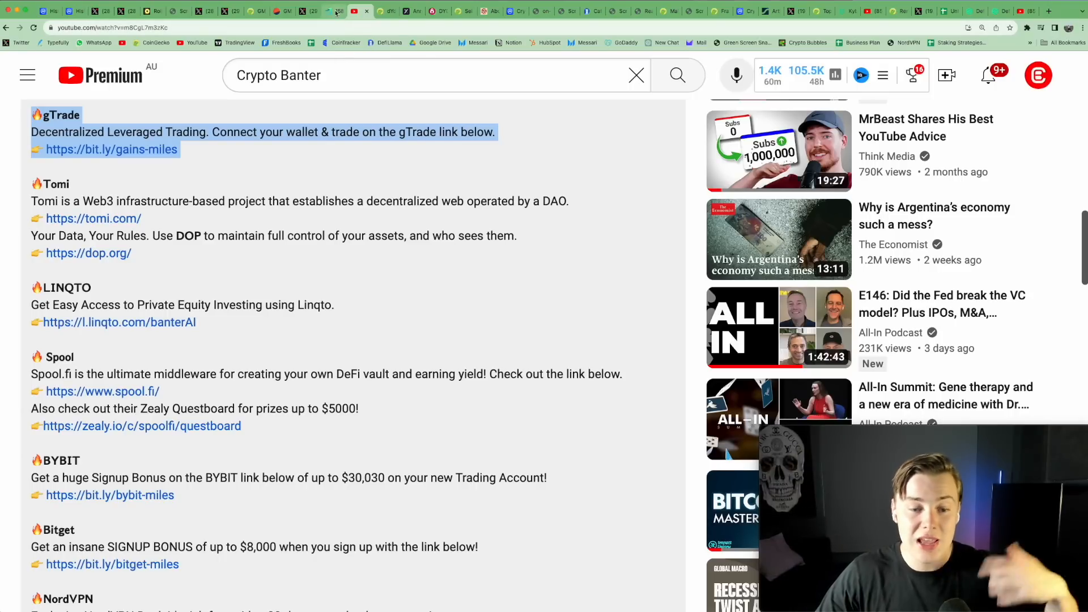
click(333, 11)
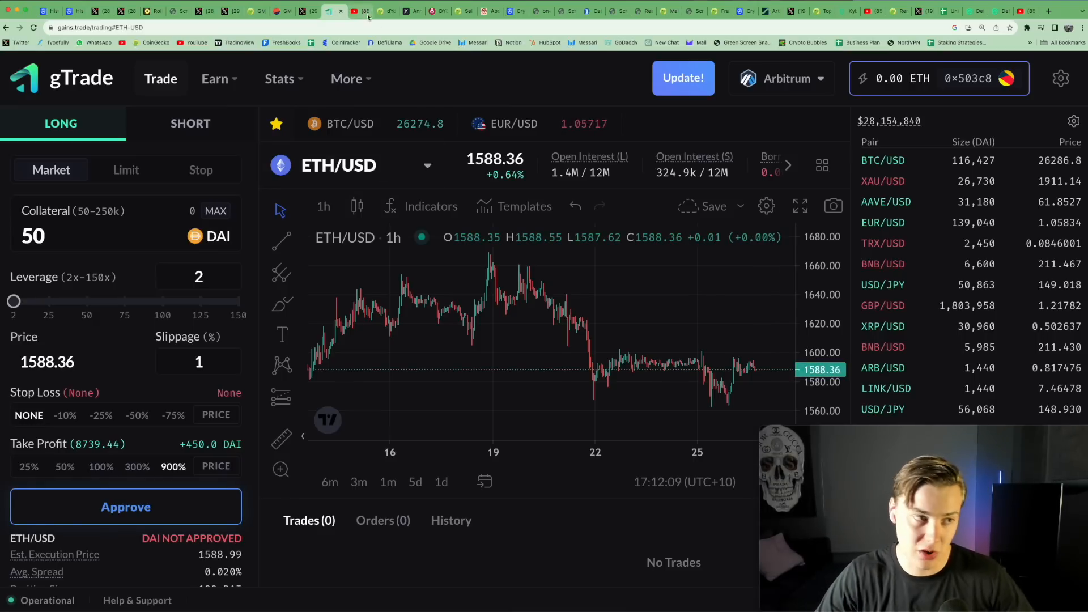
View CoinGecko's dYdX page at $1.92, then the dYdX Chain announcement blog.
click(378, 12)
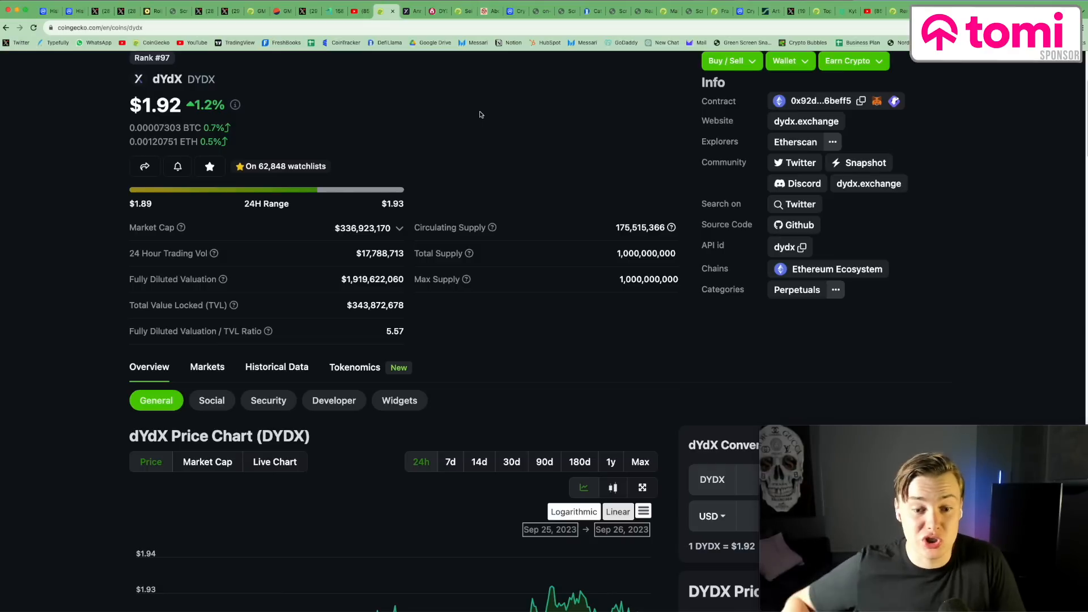
click(386, 12)
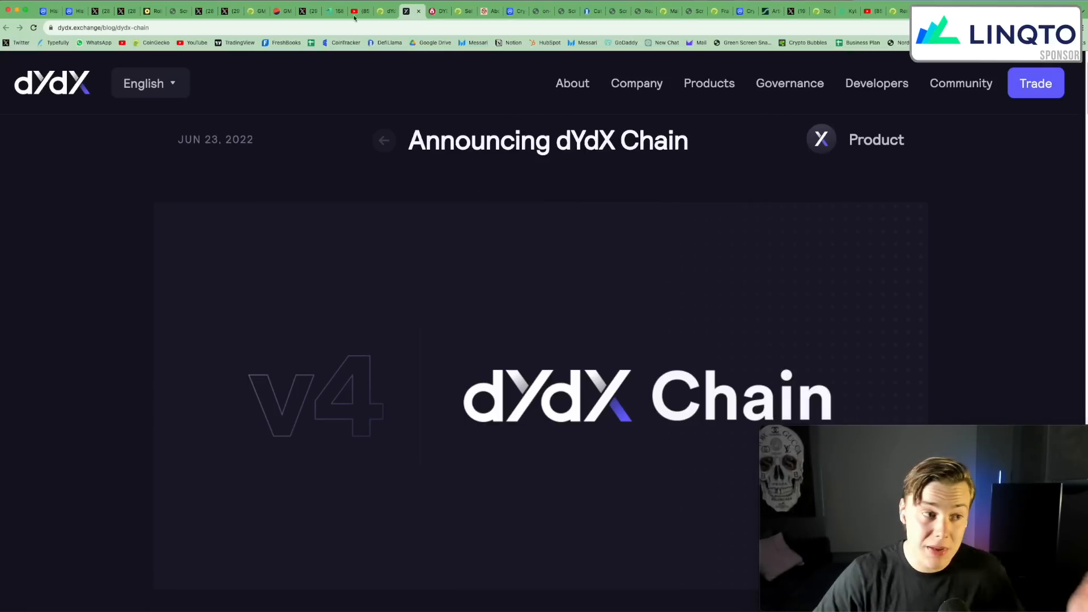
mouse_move(437, 11)
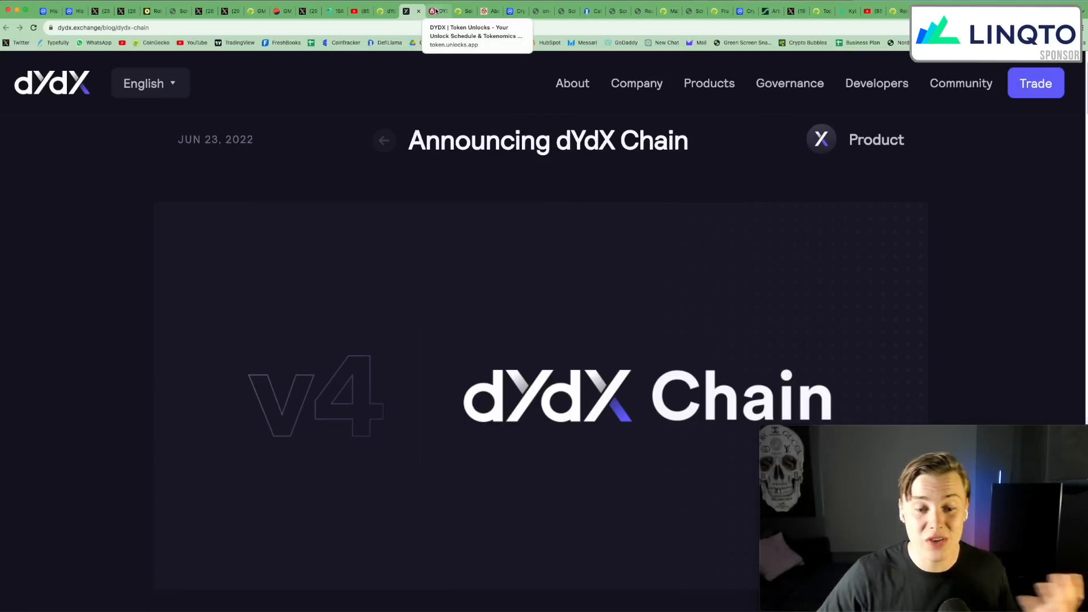
Show the DYDX vesting chart with about 568.8 million unlocked by August 2024.
click(437, 11)
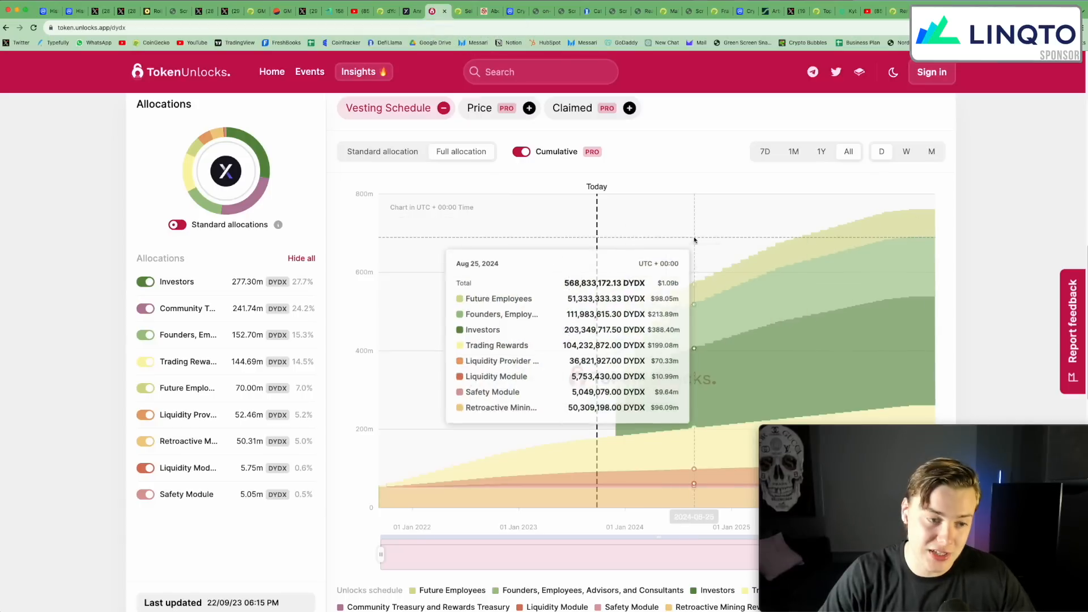
mouse_move(1014, 226)
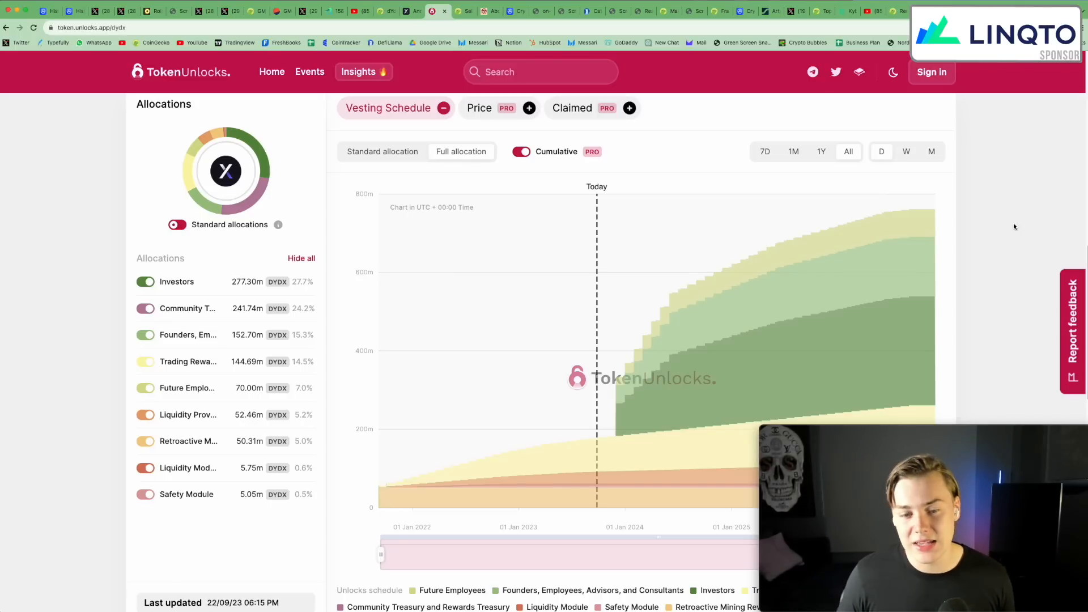
mouse_move(464, 11)
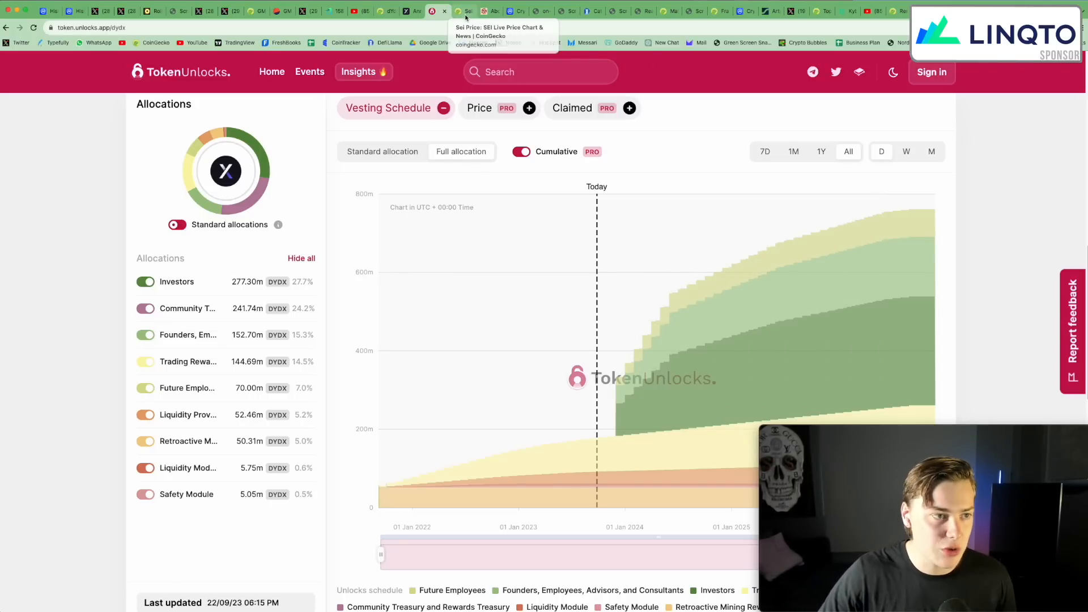
Show CoinGecko's Sei page at $0.118496 and about $213.5 million market cap.
click(463, 11)
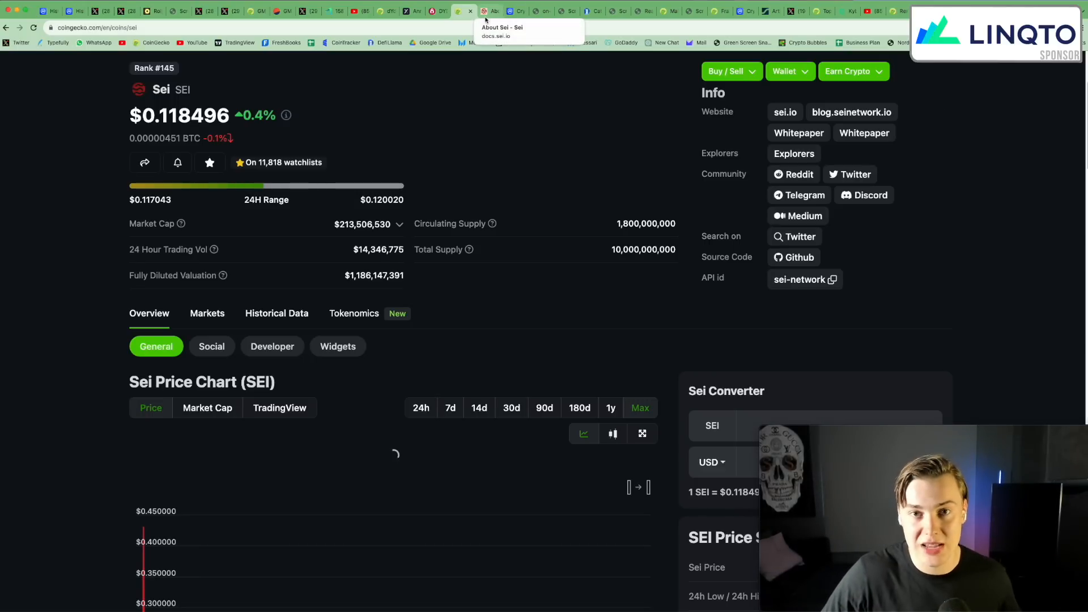
Read the About Sei docs page listing its five offerings, including 300ms finality.
click(490, 11)
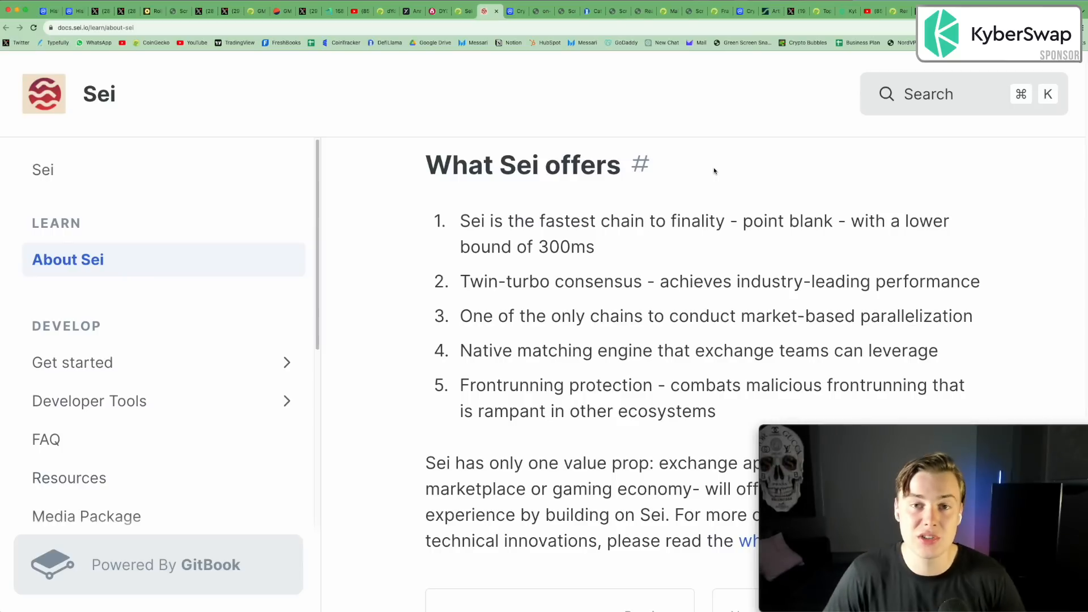
mouse_move(718, 176)
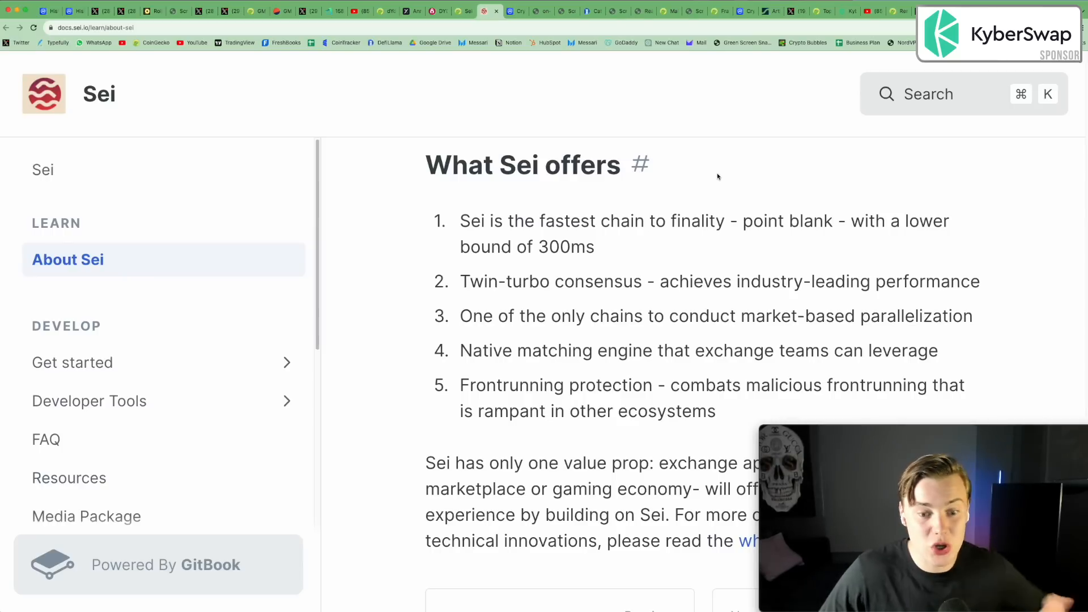
mouse_move(715, 173)
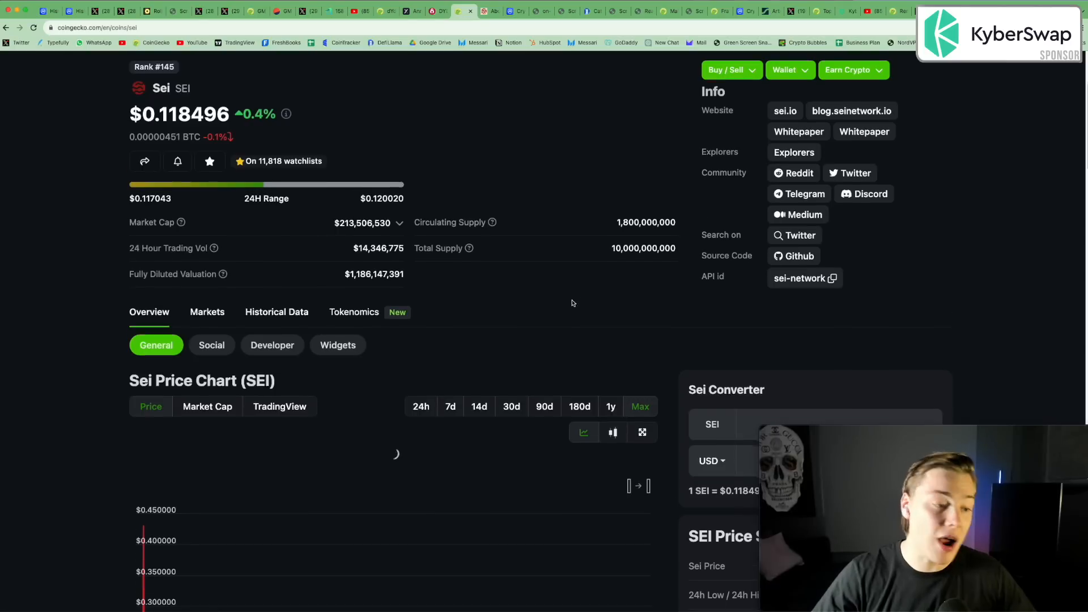
scroll(down, 3)
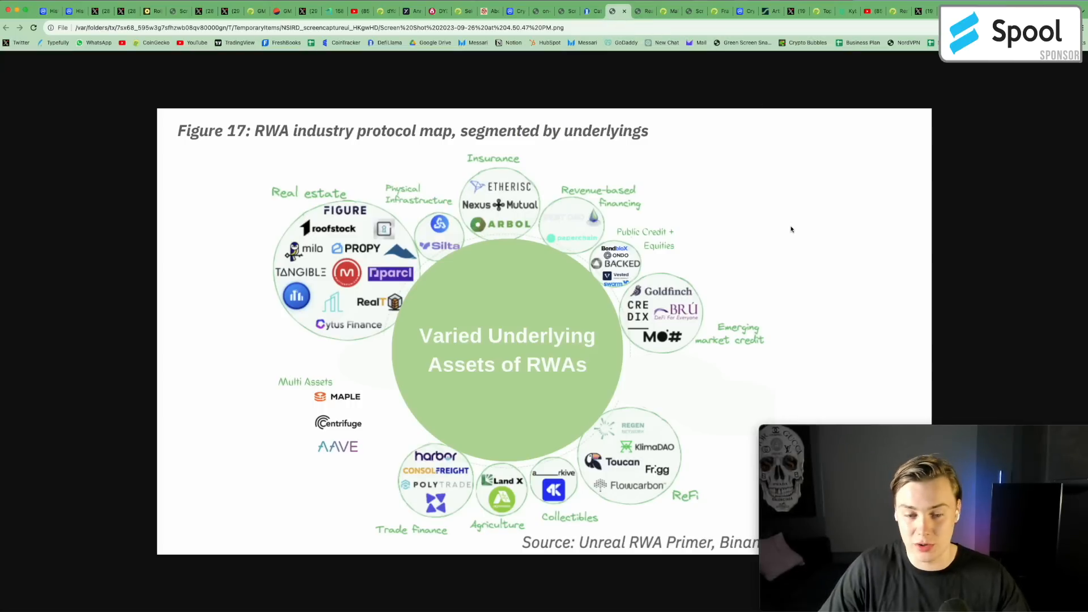
mouse_move(984, 166)
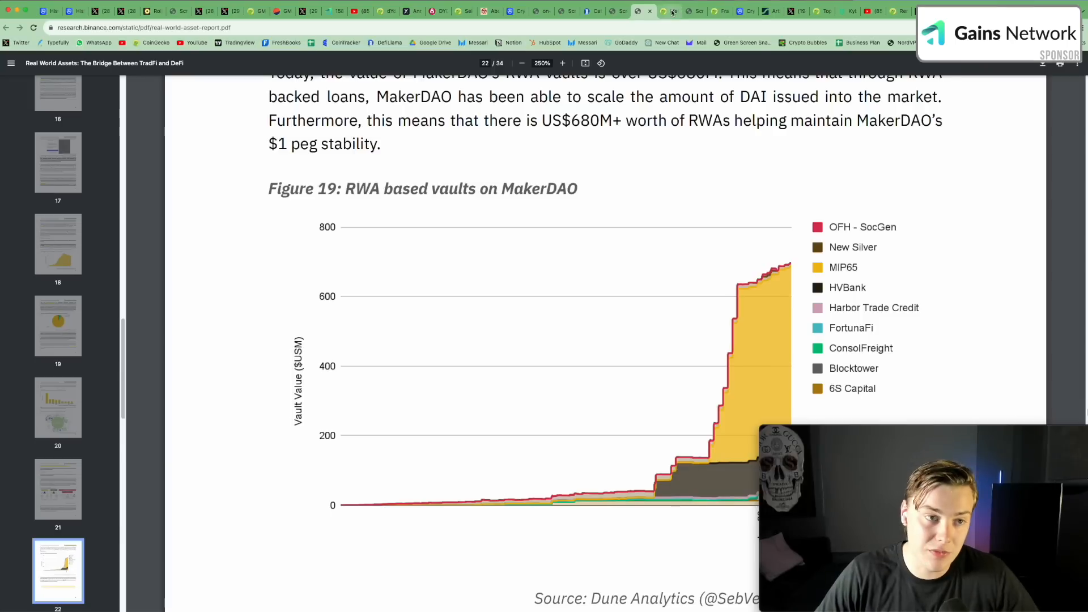
Show CoinGecko's Maker page with its $1.2 billion market cap and 901,310 MKR supply.
click(695, 11)
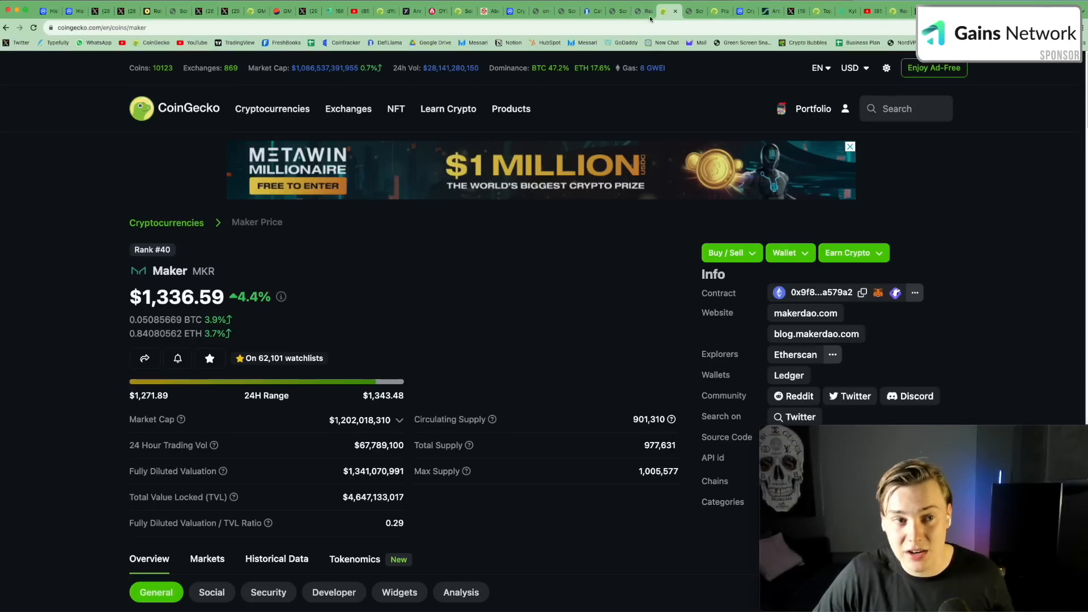
Switch back to the Binance Research PDF tab showing the MakerDAO RWA vaults chart.
click(642, 12)
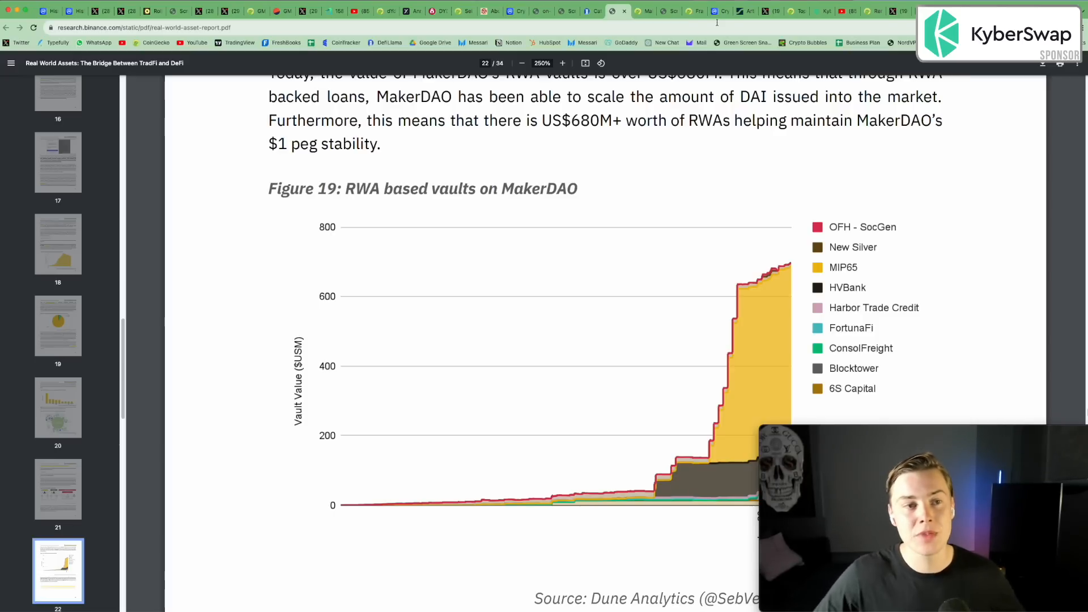
click(720, 11)
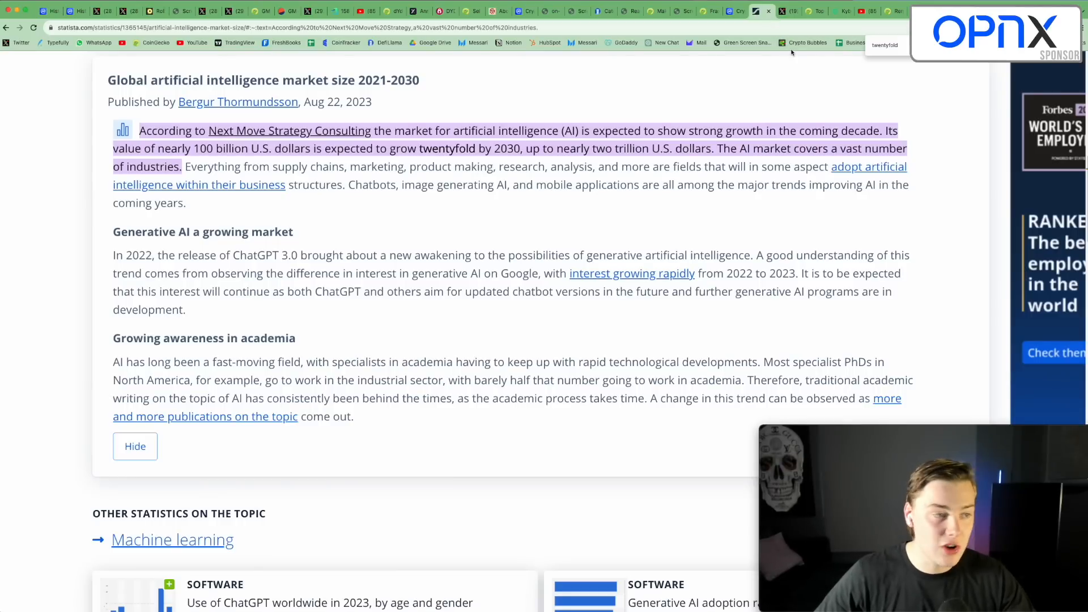
mouse_move(801, 78)
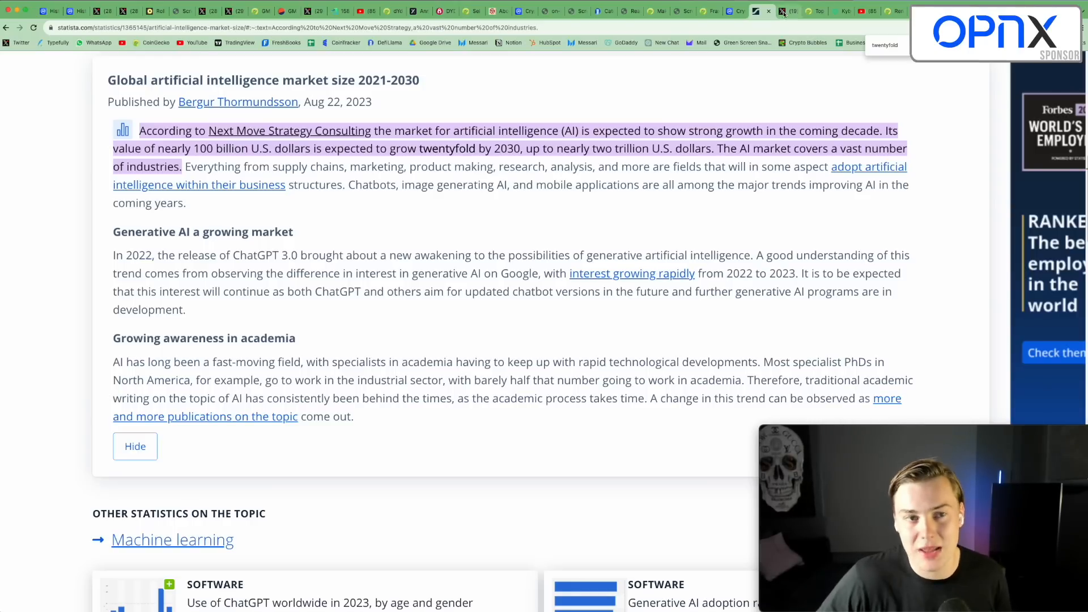
Switch to the X tab with Miles Deutscher's post on AI and crypto converging.
click(789, 12)
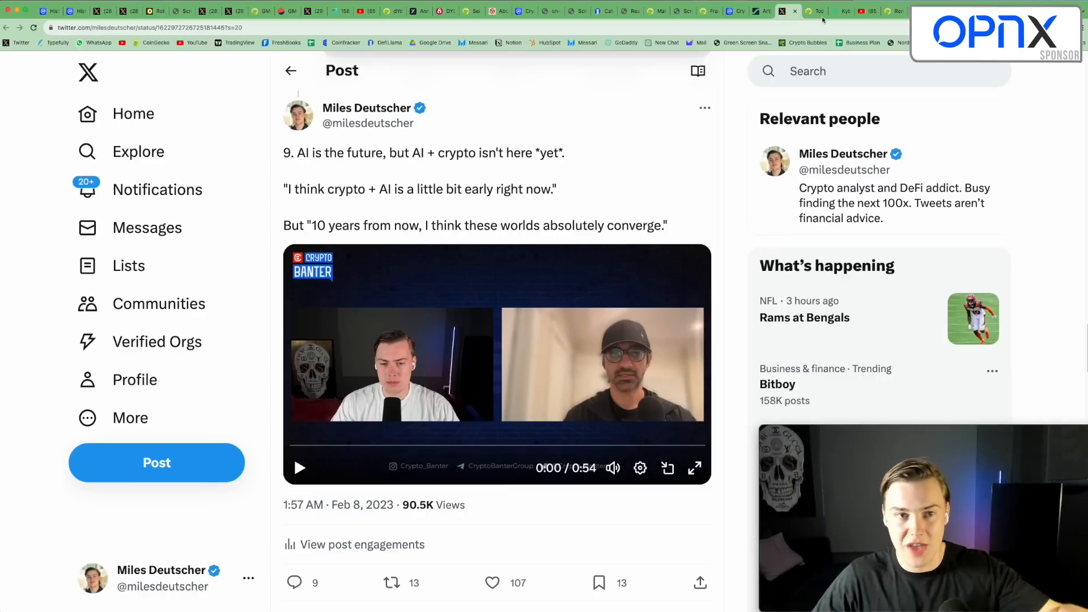
Switch to the CoinGecko tab ranking the top AI coins by market cap.
click(790, 11)
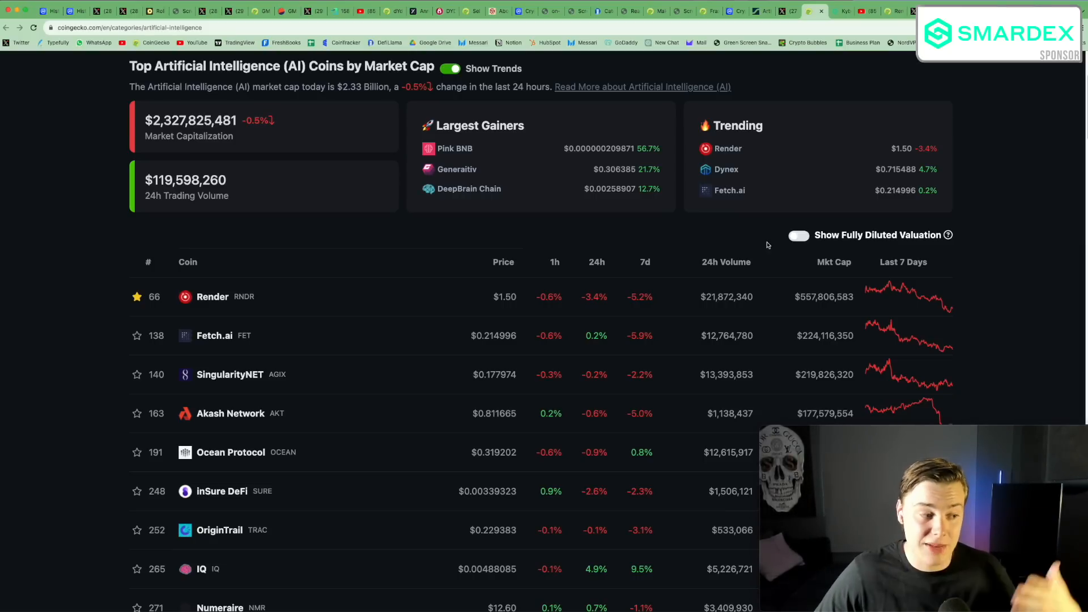
Scan down the AI coins table, then switch to the KyberAI bullish token rankings tab.
scroll(down, 3)
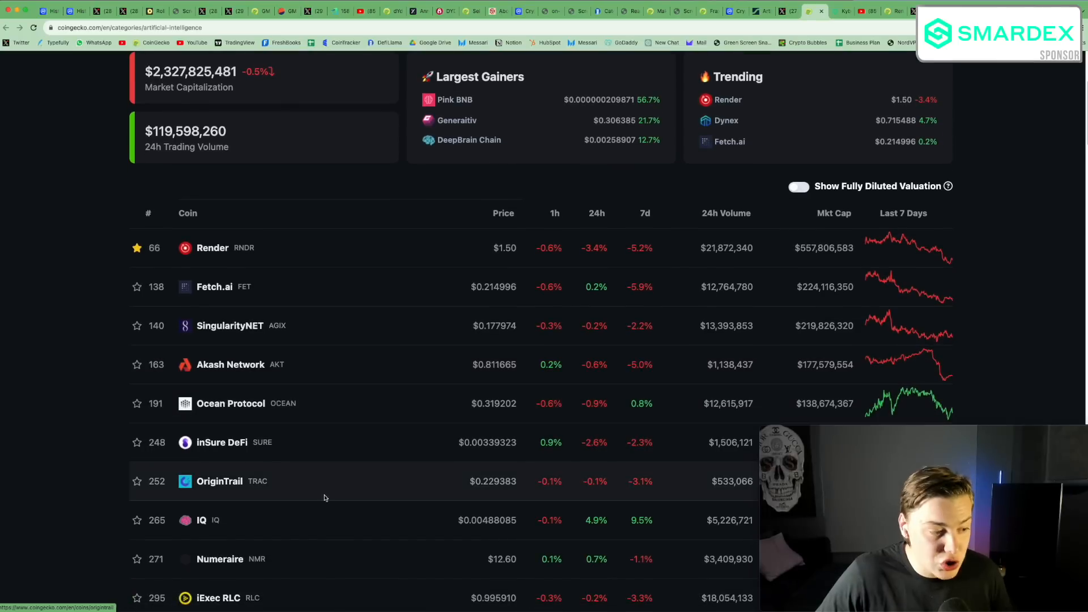
scroll(down, 3)
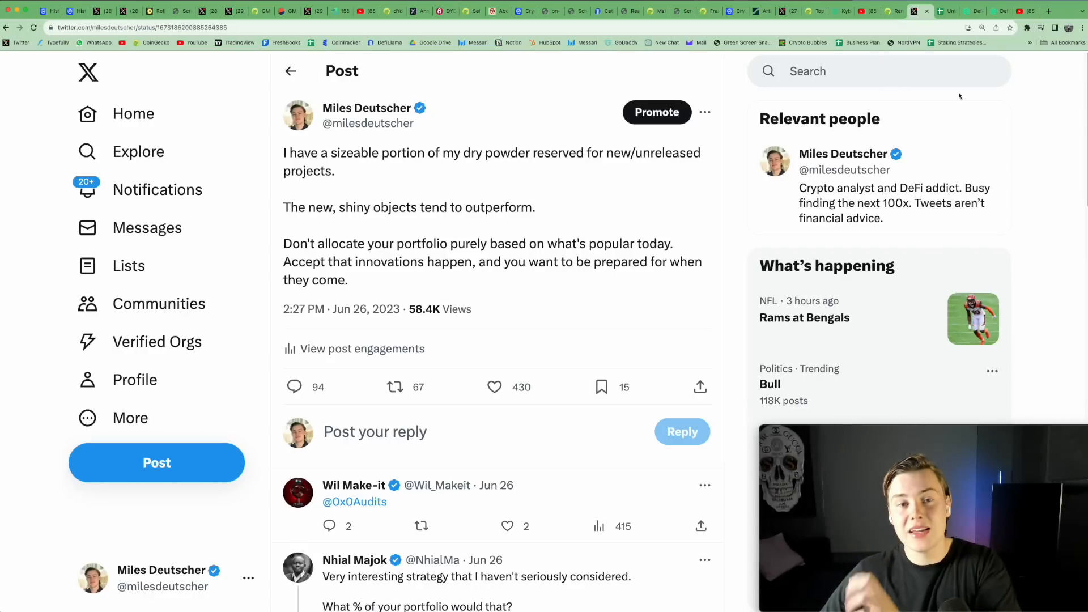
click(812, 12)
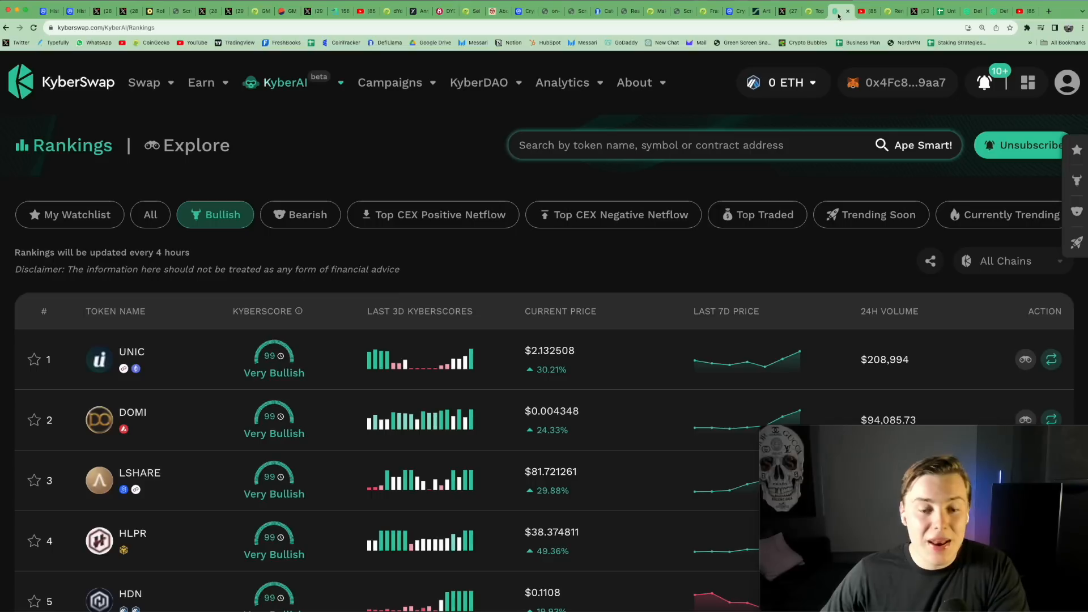
mouse_move(406, 116)
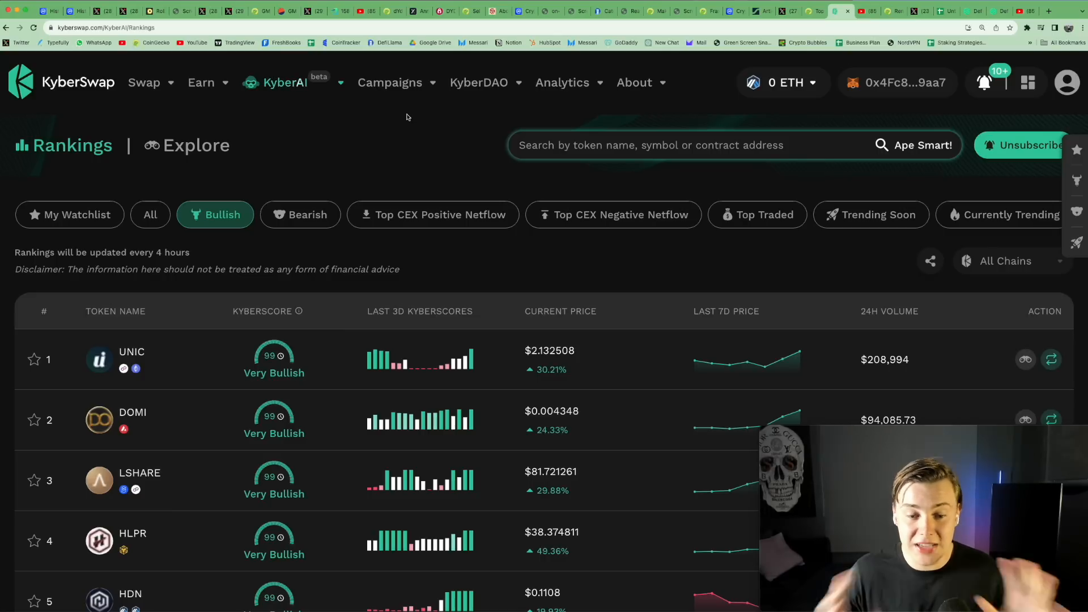
Bring up the KyberAI token search suggestions with recent, bullish and bearish tokens.
click(694, 145)
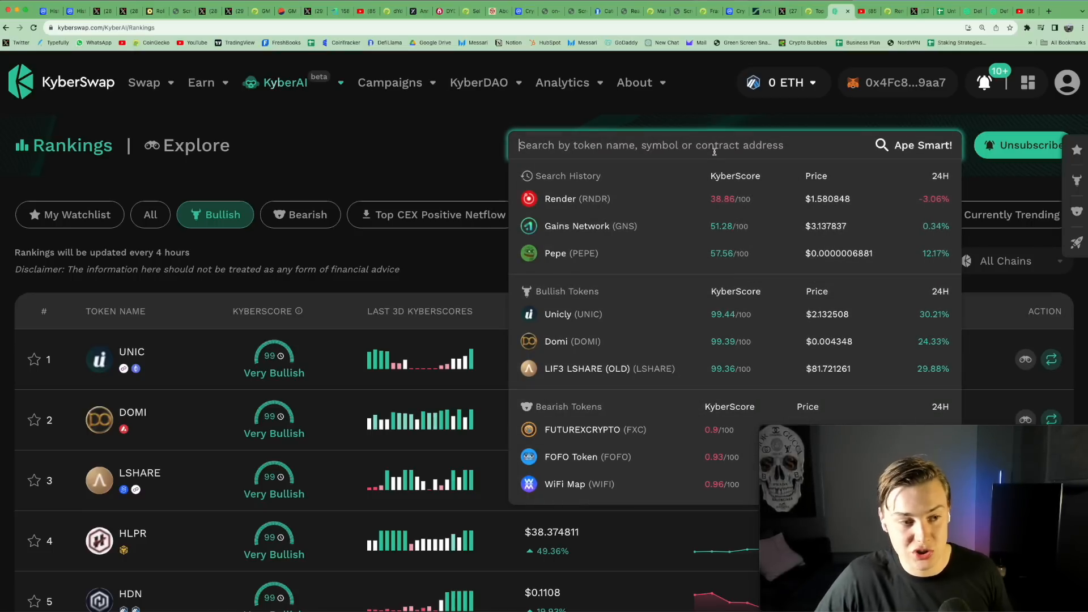
Search 'rnd' and review Render (RNDR)'s KyberScore, trades and trading volume charts.
text(rndr)
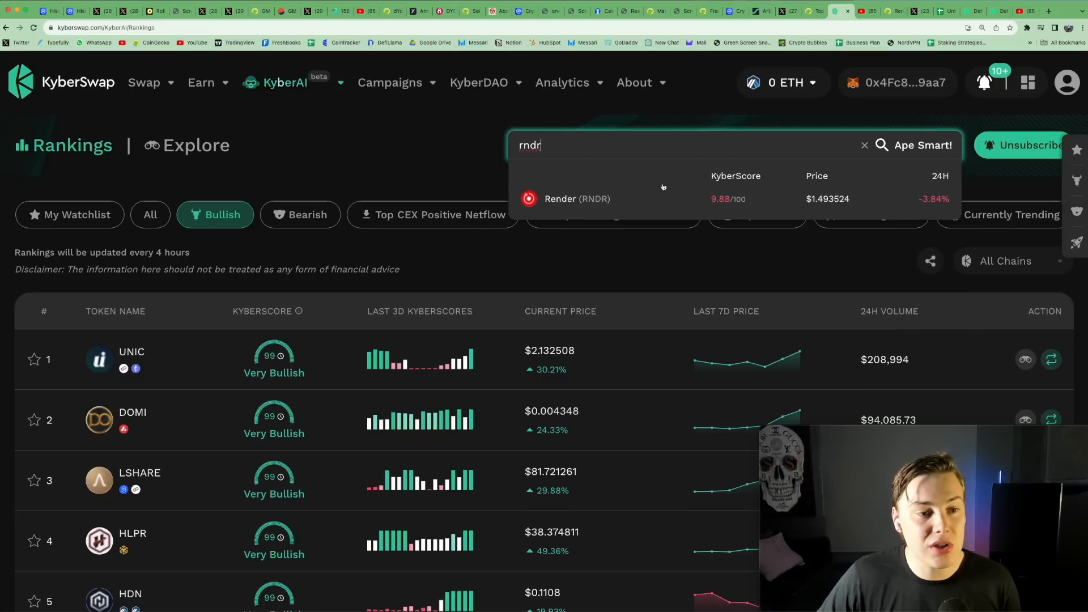
click(578, 199)
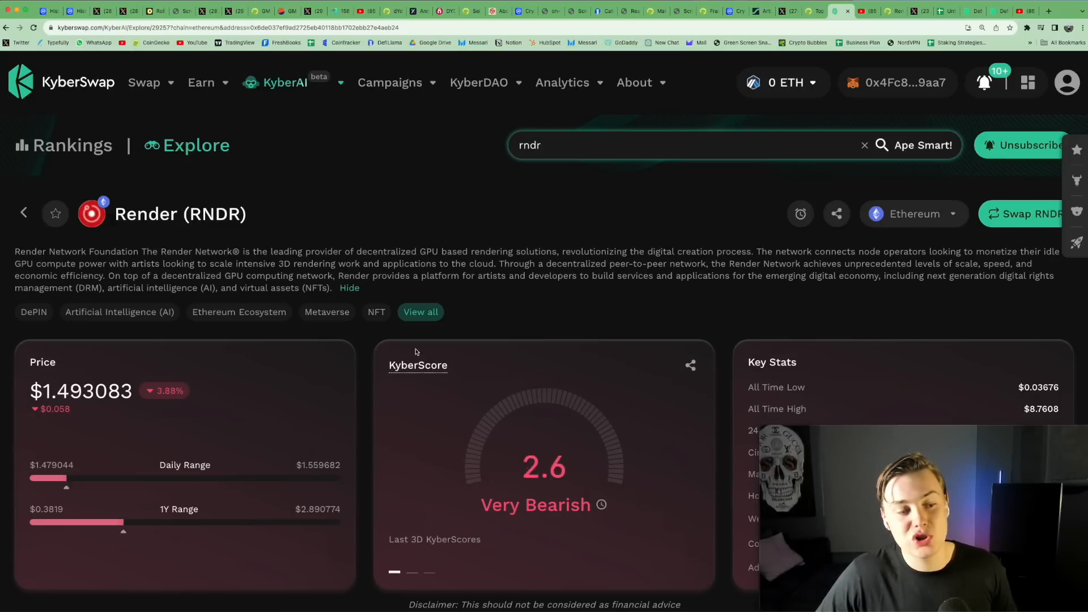
scroll(down, 3)
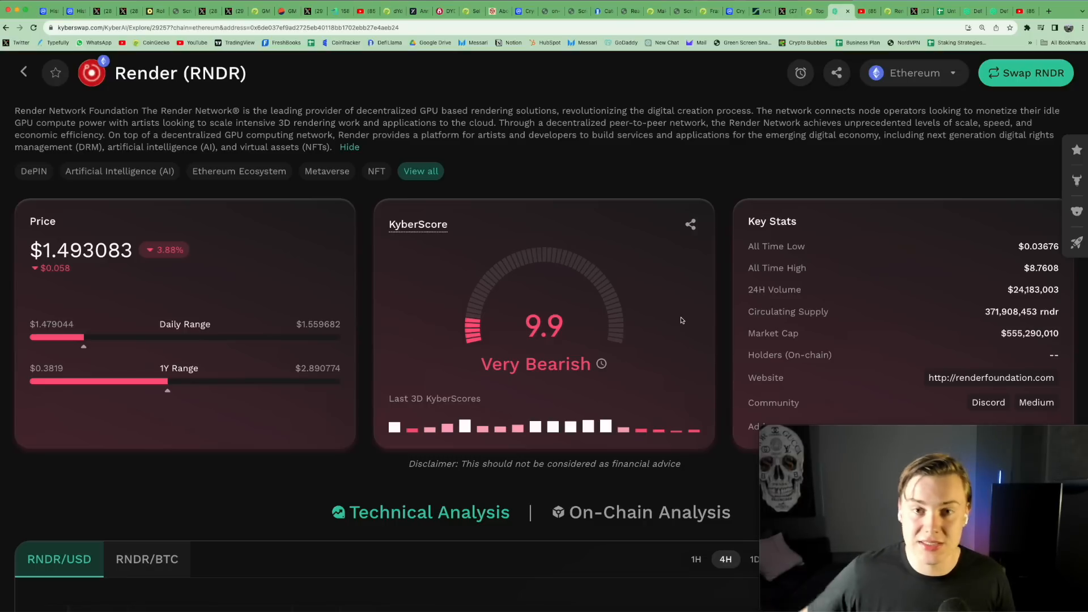
scroll(down, 3)
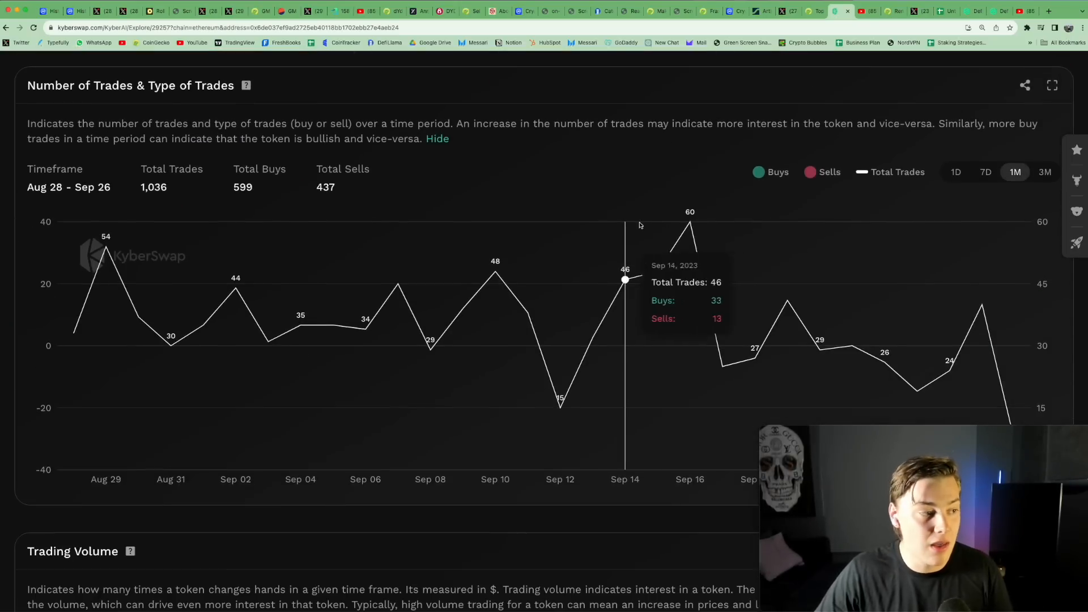
scroll(down, 3)
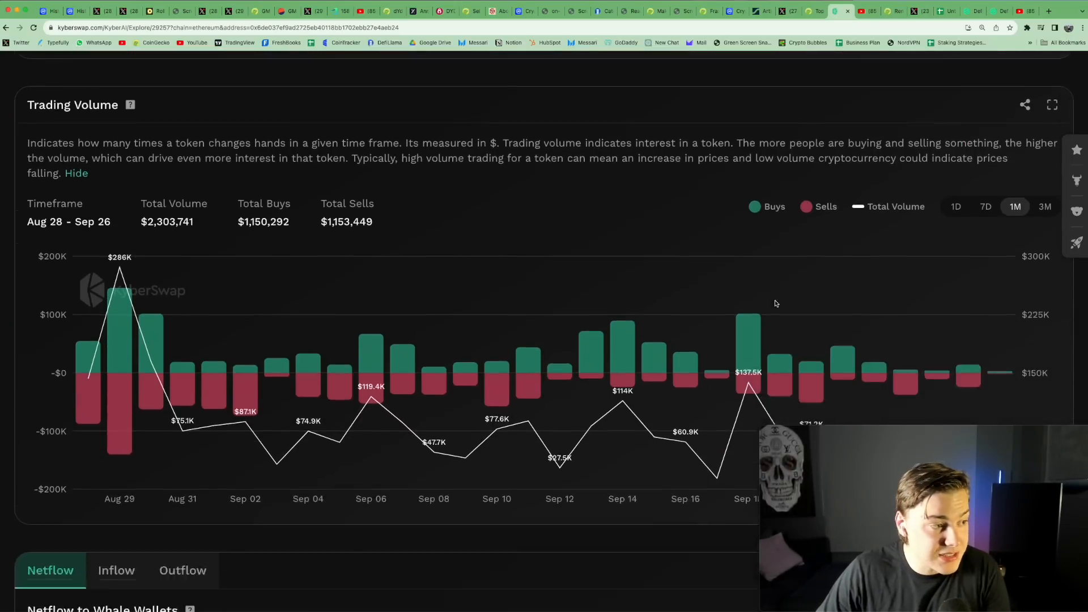
scroll(down, 3)
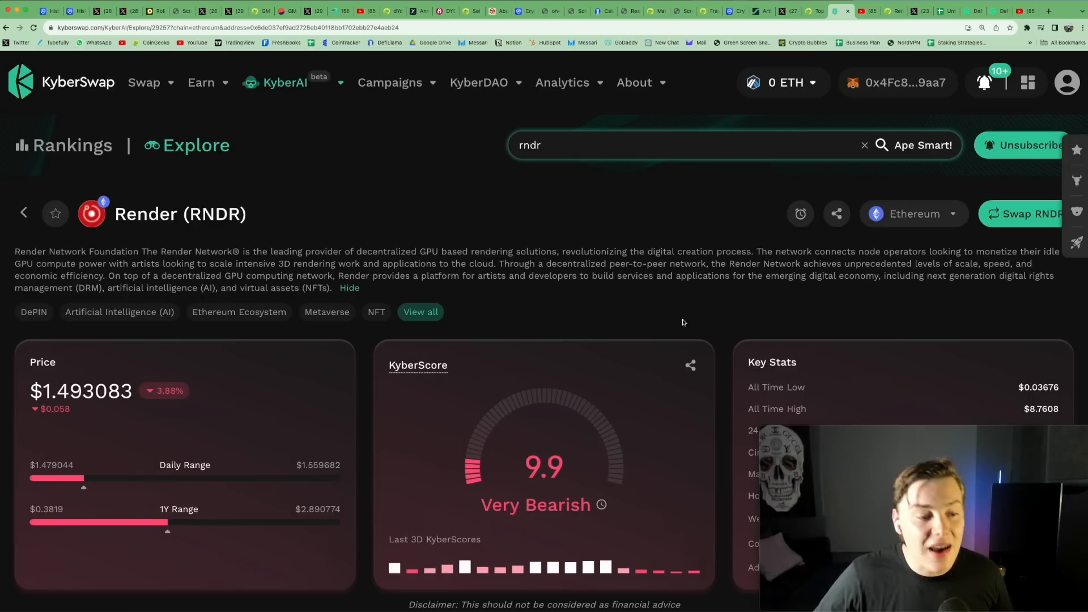
Scroll the Render page to check its market cap and daily volume stats.
scroll(down, 3)
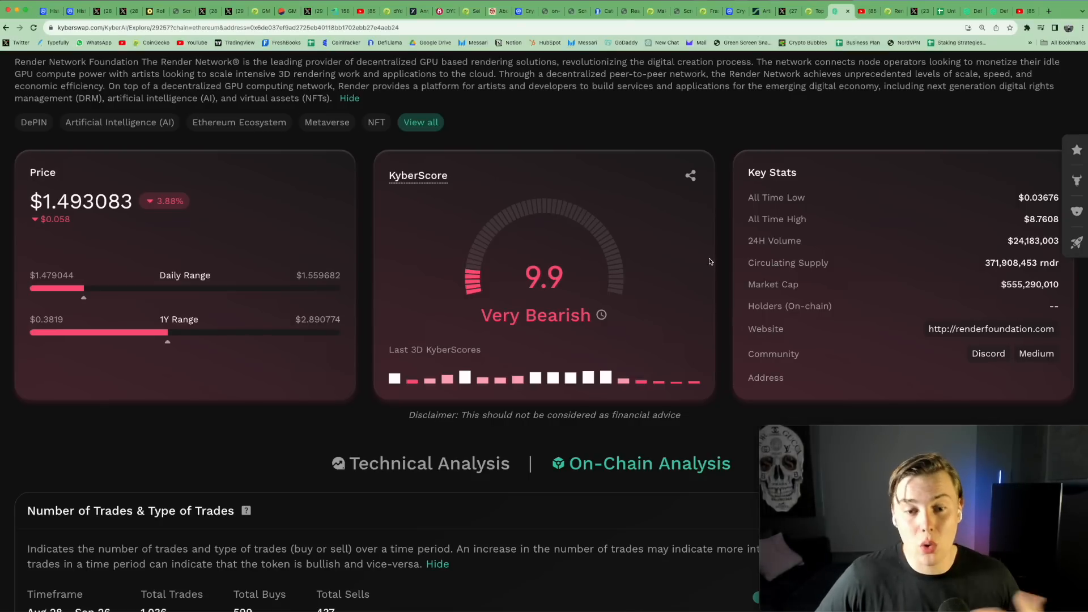
scroll(up, 3)
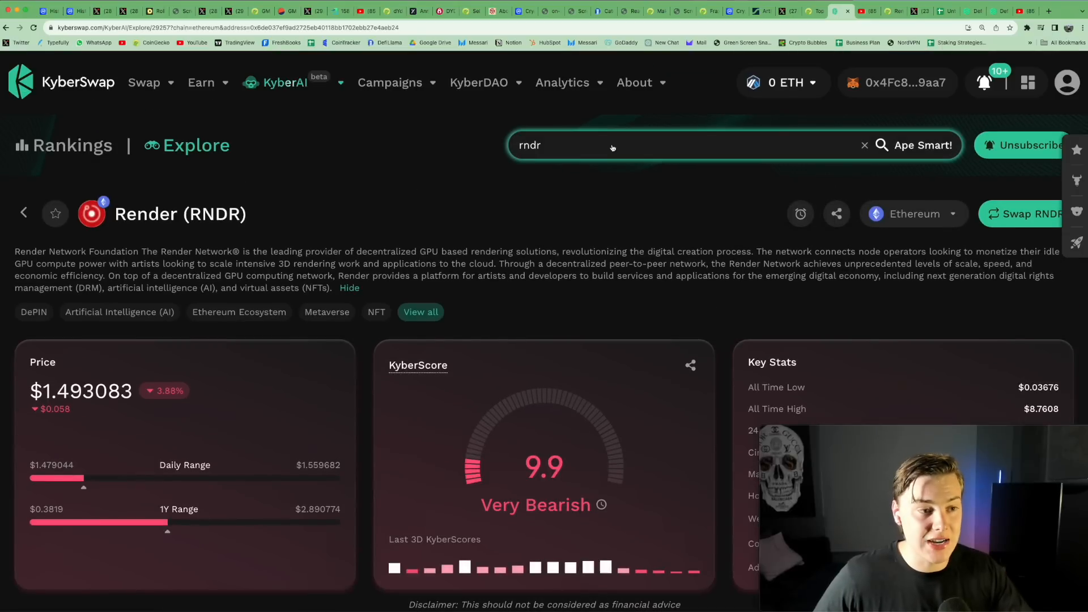
mouse_move(643, 446)
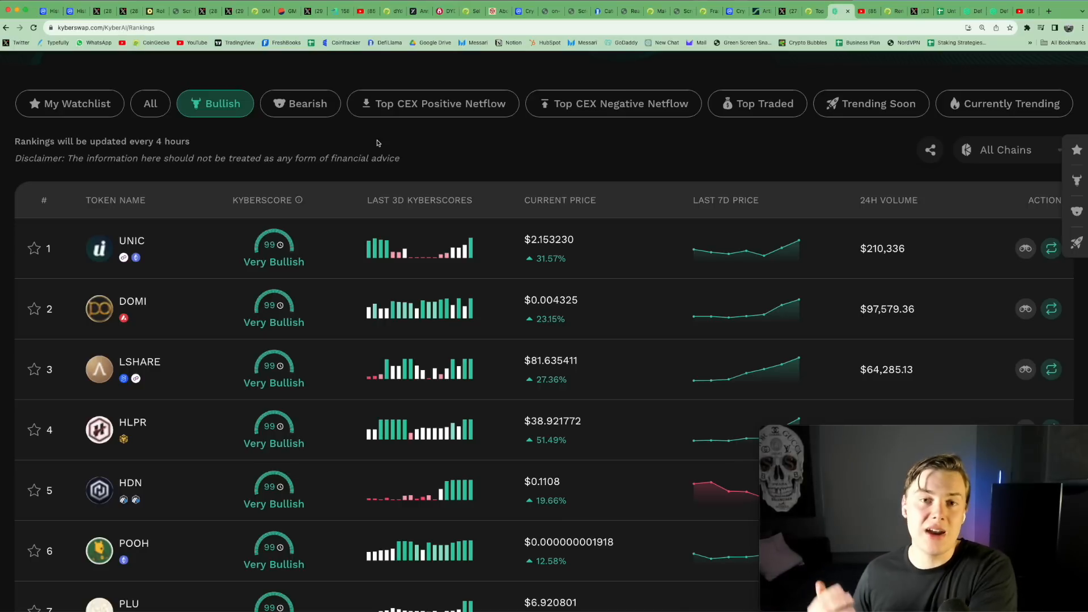
Scroll down the bullish rankings past row 11 to tokens like STORJ, AMV and HARD.
scroll(down, 3)
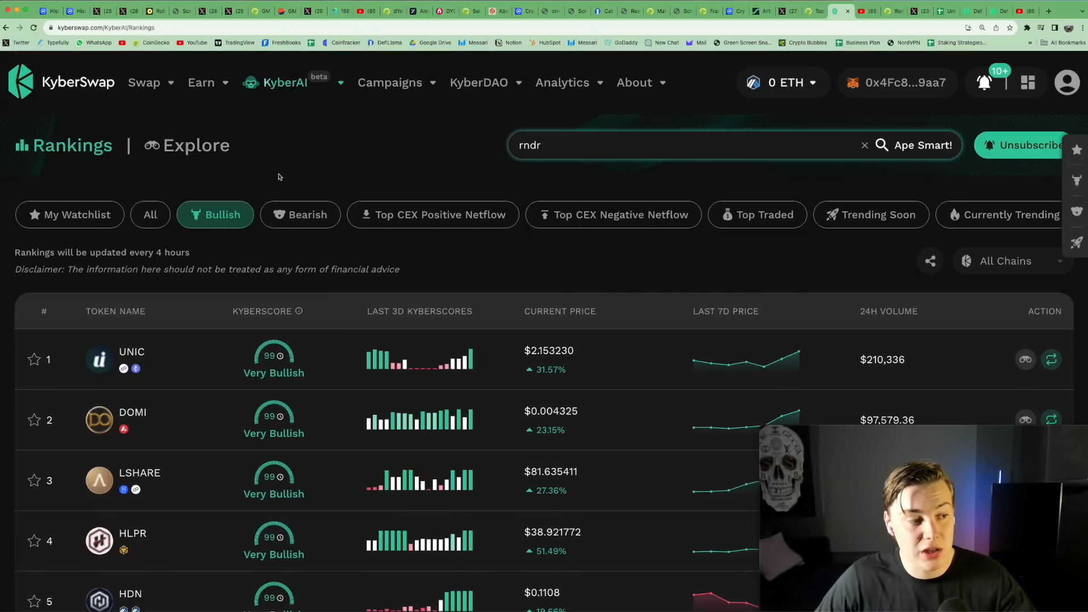
scroll(down, 3)
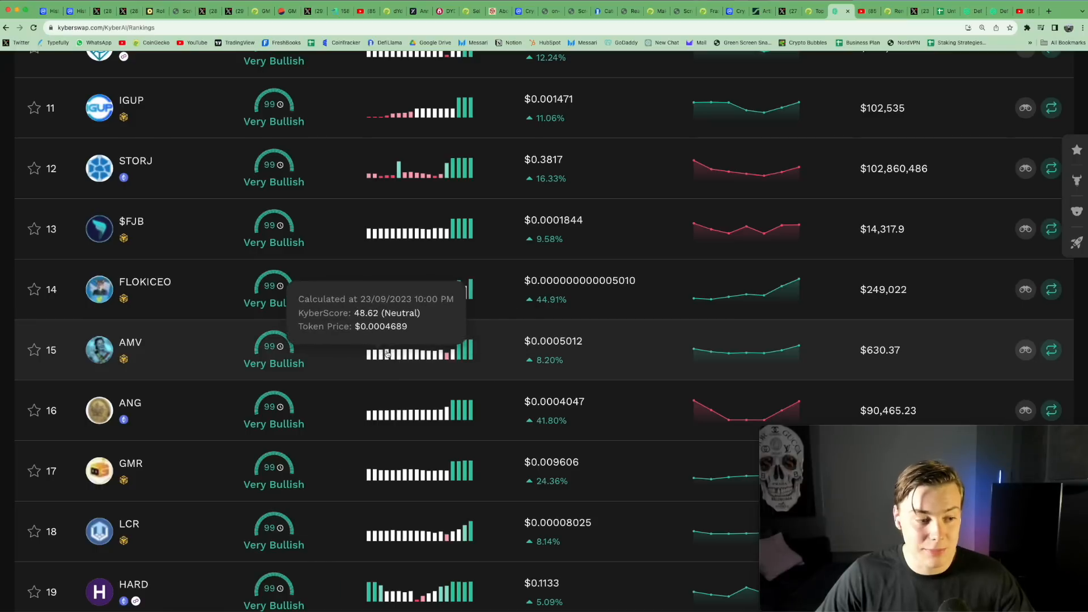
mouse_move(549, 356)
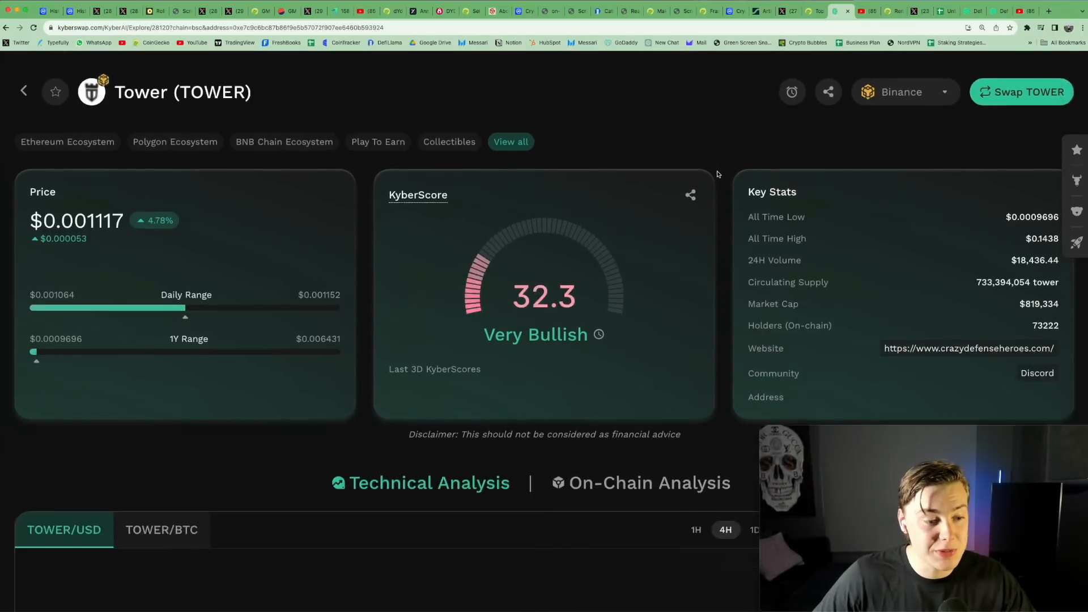
Review Tower's trades and volume charts, then go back to the rankings and start a token search.
scroll(down, 3)
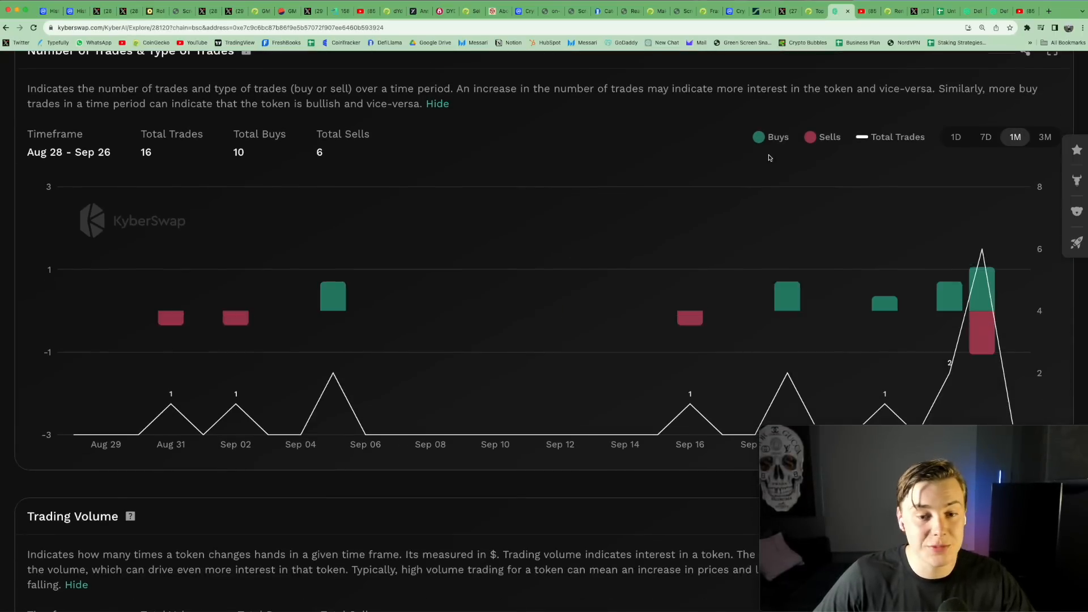
scroll(down, 3)
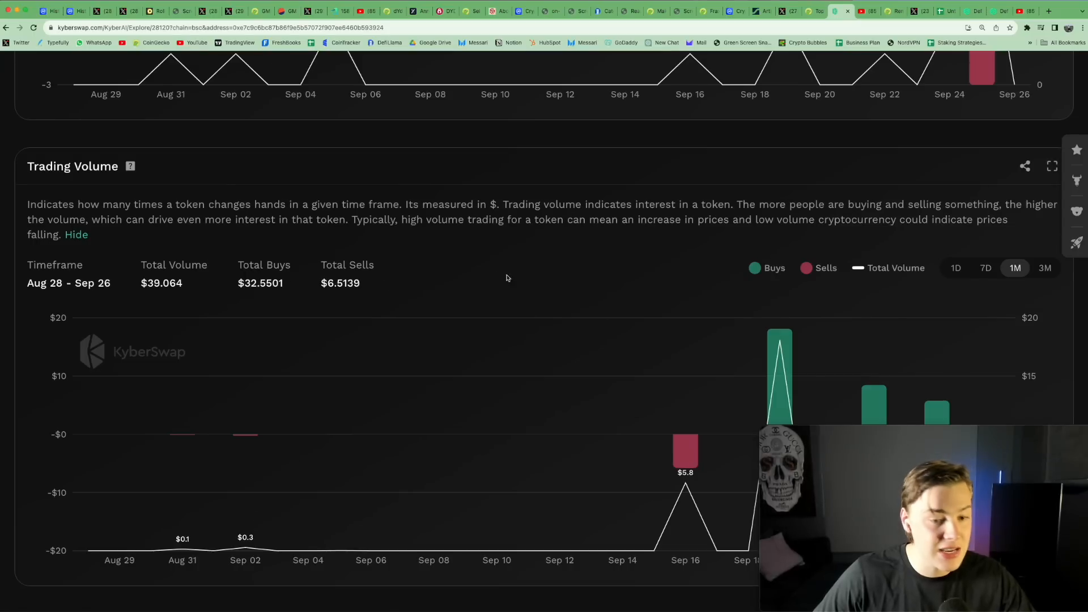
scroll(down, 3)
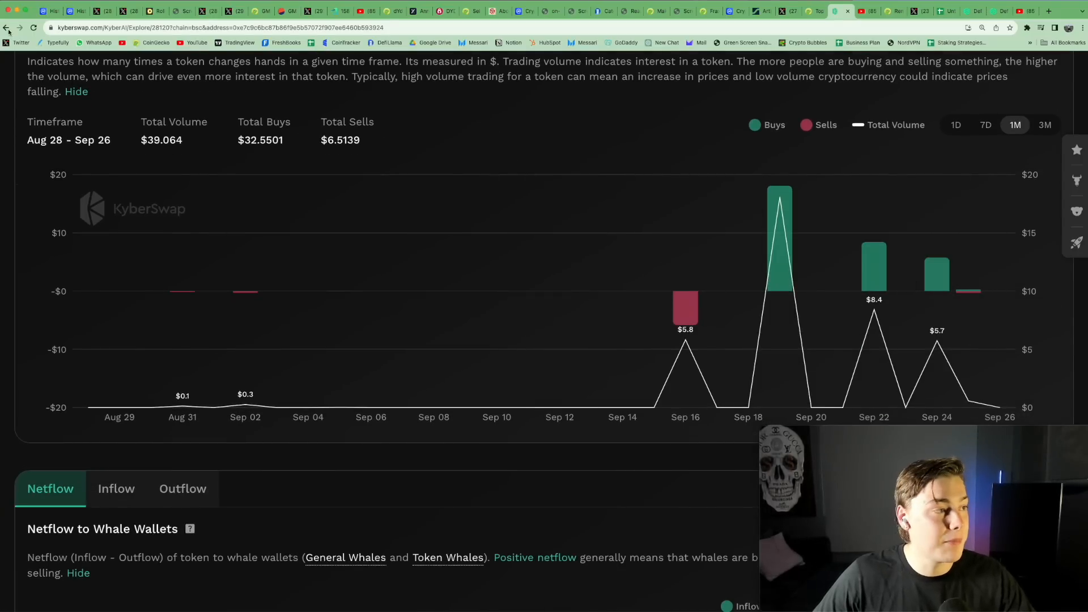
click(6, 28)
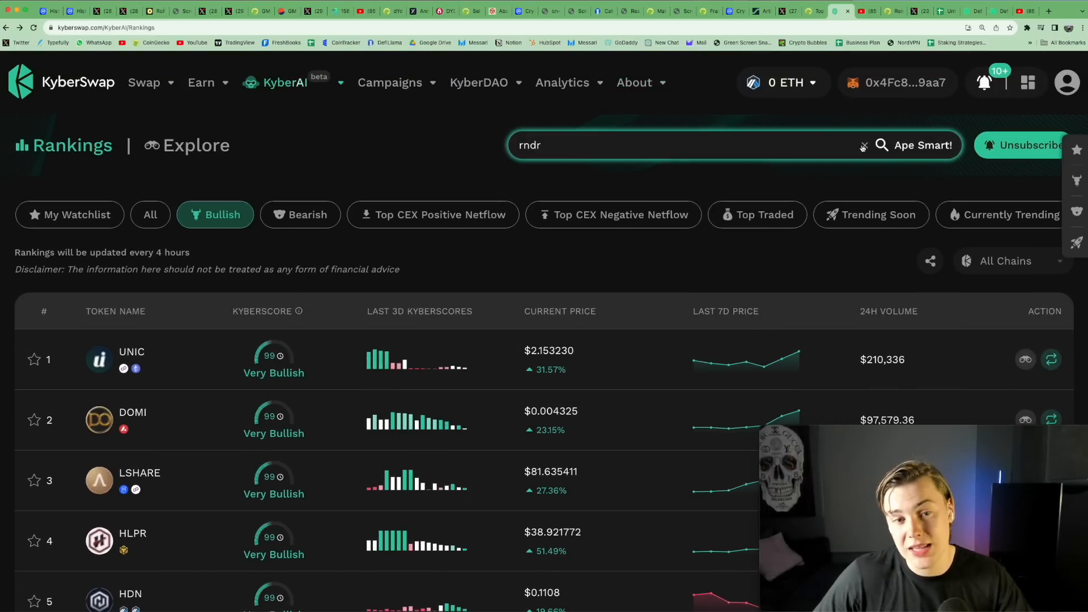
click(864, 145)
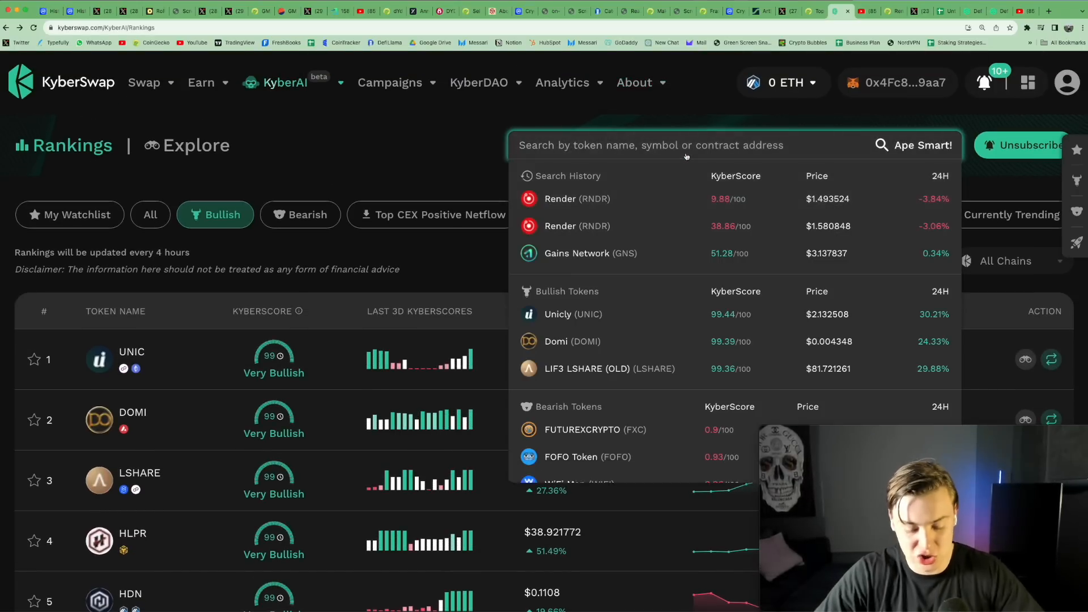
Search 'eth' then 'gains' and select the Gains Network (GNS) result.
text(eth)
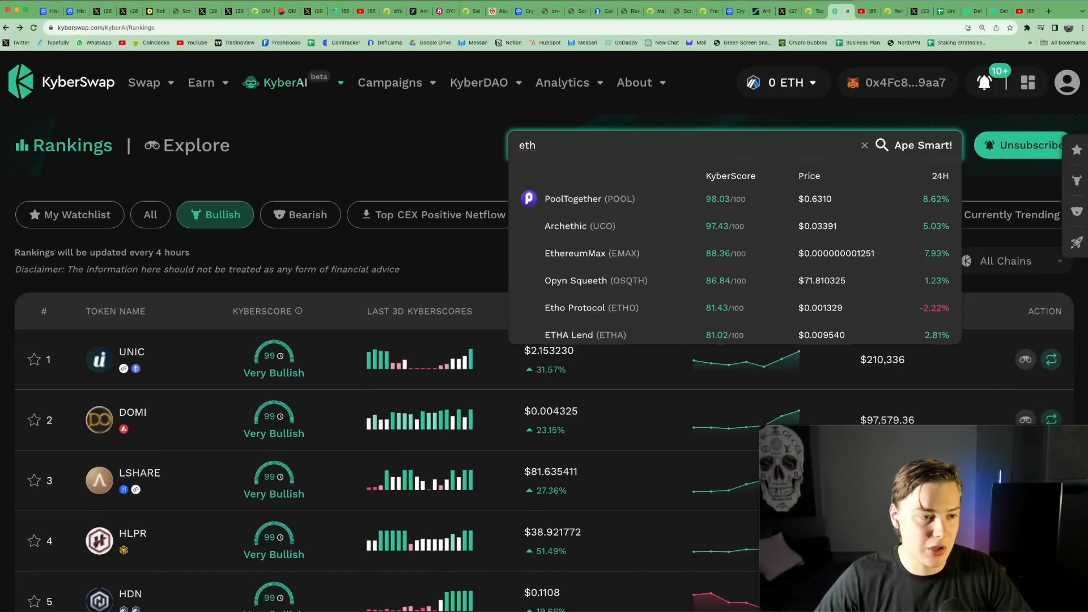
text(g)
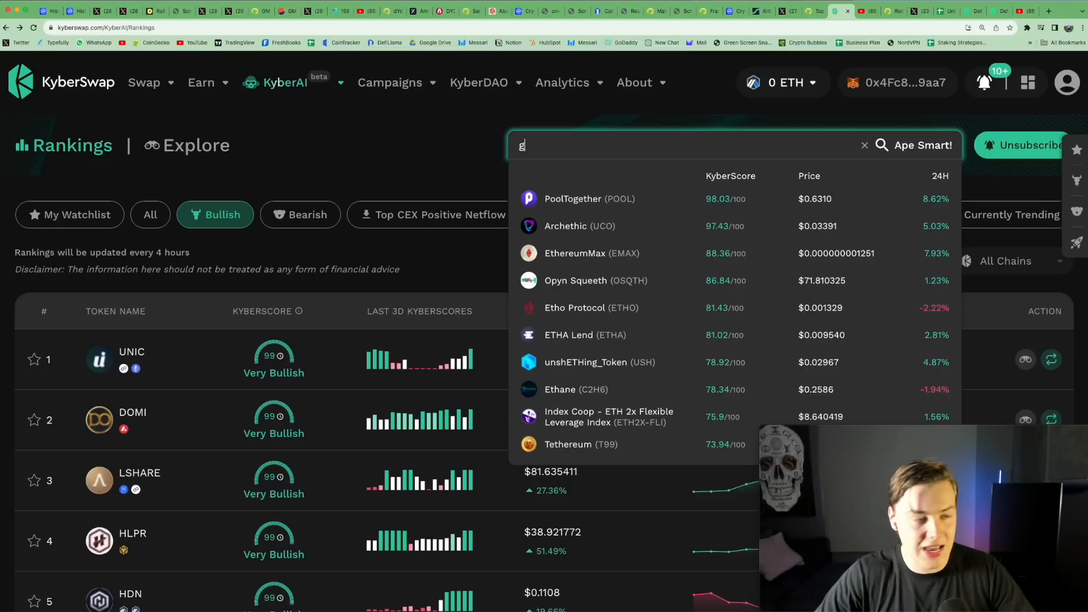
text(ains)
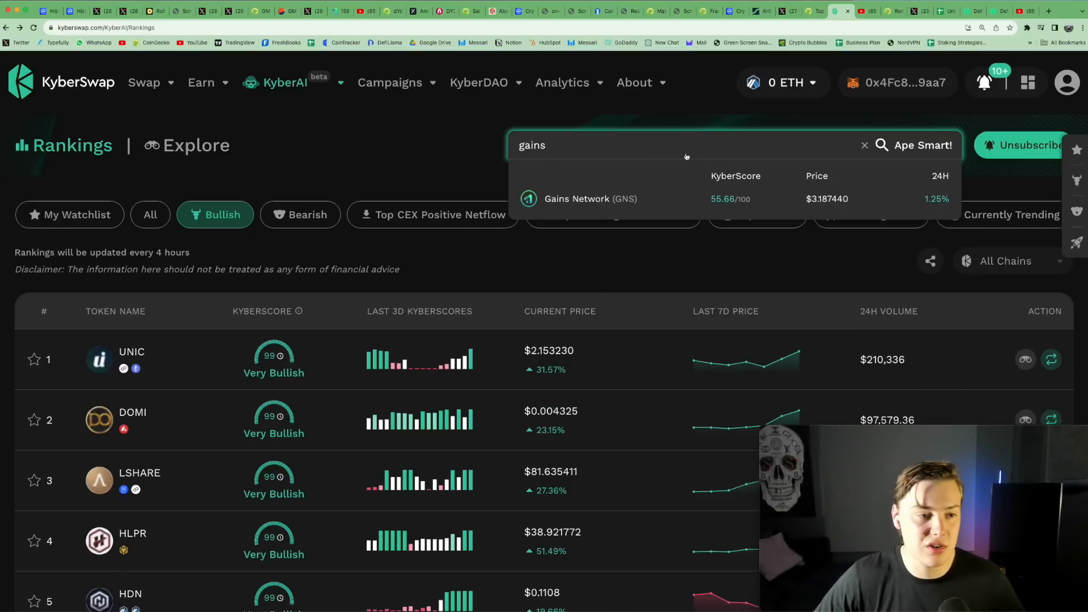
click(590, 199)
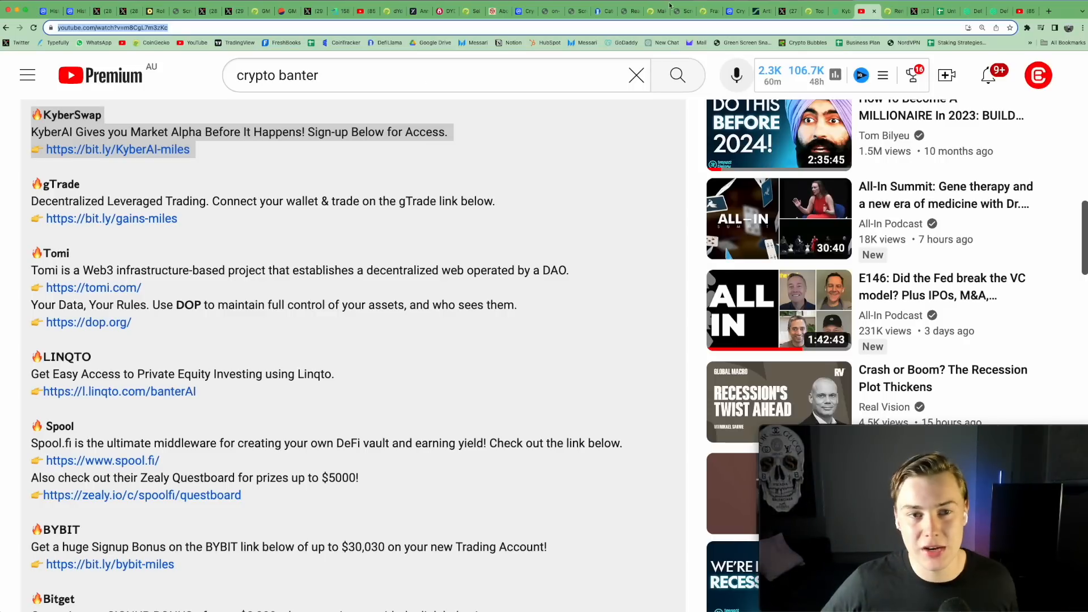
Review the Google Sheets wallet-address list, then land on the SmarDex Banter airdrop page.
click(896, 11)
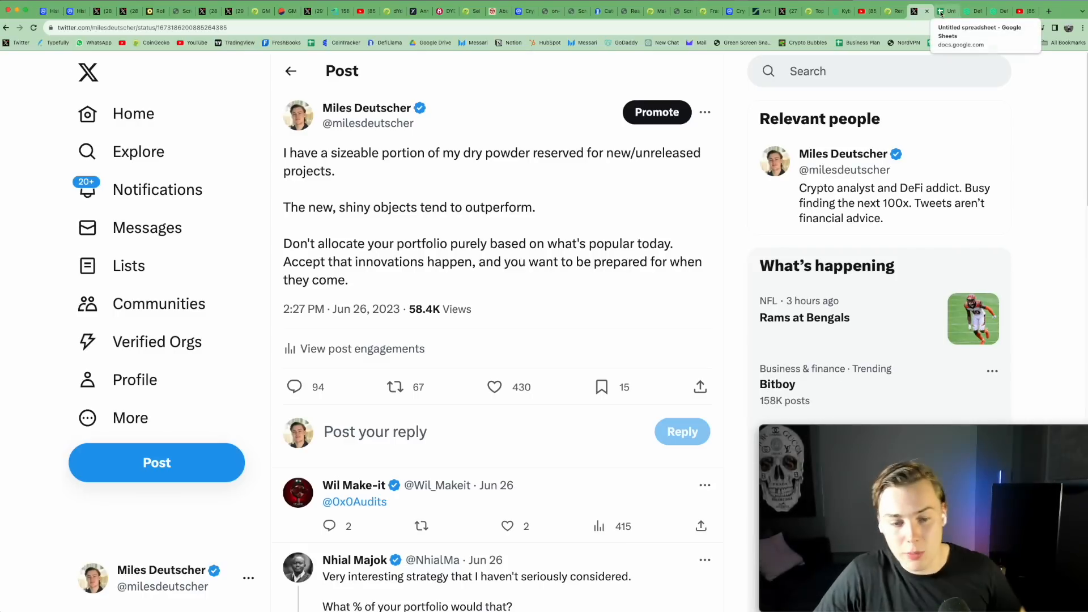
click(935, 12)
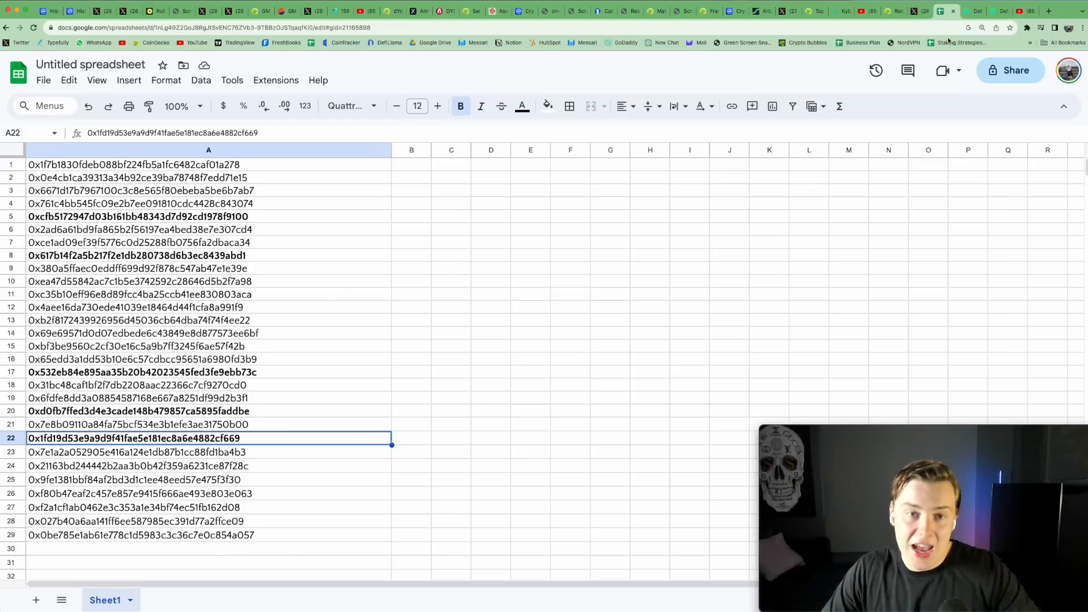
click(940, 11)
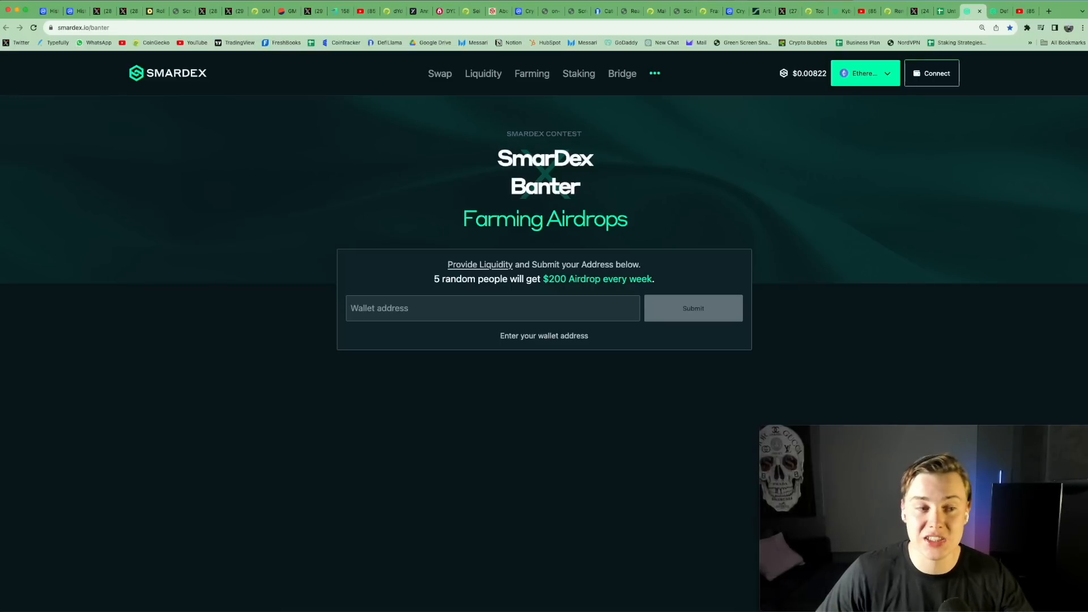
mouse_move(811, 220)
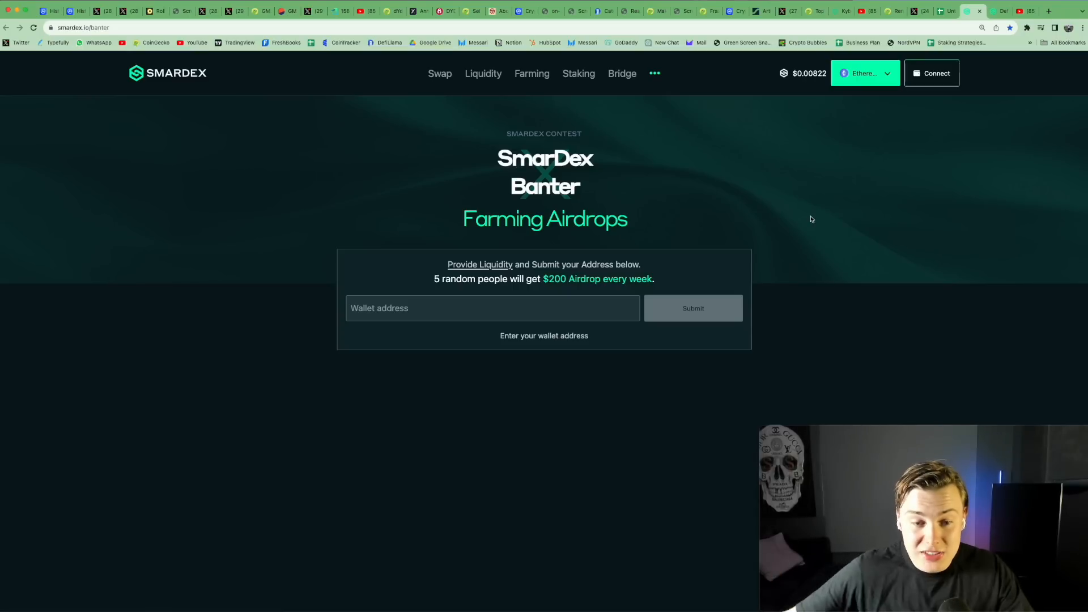
Go to the SmarDex farming page listing Arbitrum One LP farms, WETH-SDEX at 45.15% APR.
click(532, 74)
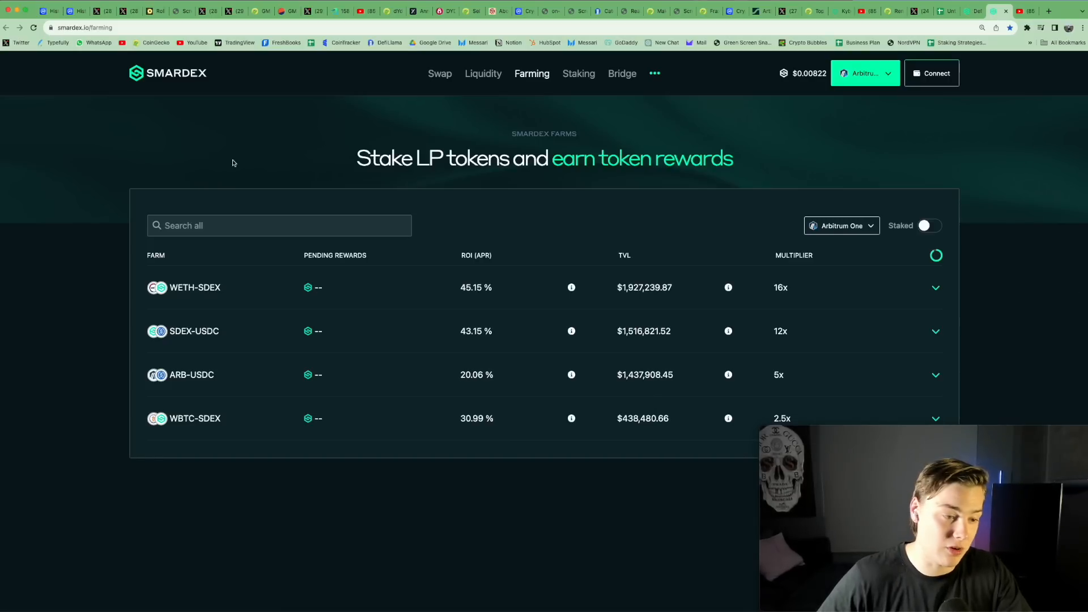
Switch SmarDex farms to the Base network (WETH-SDEX 53.24% APR), then return to the YouTube description.
click(865, 73)
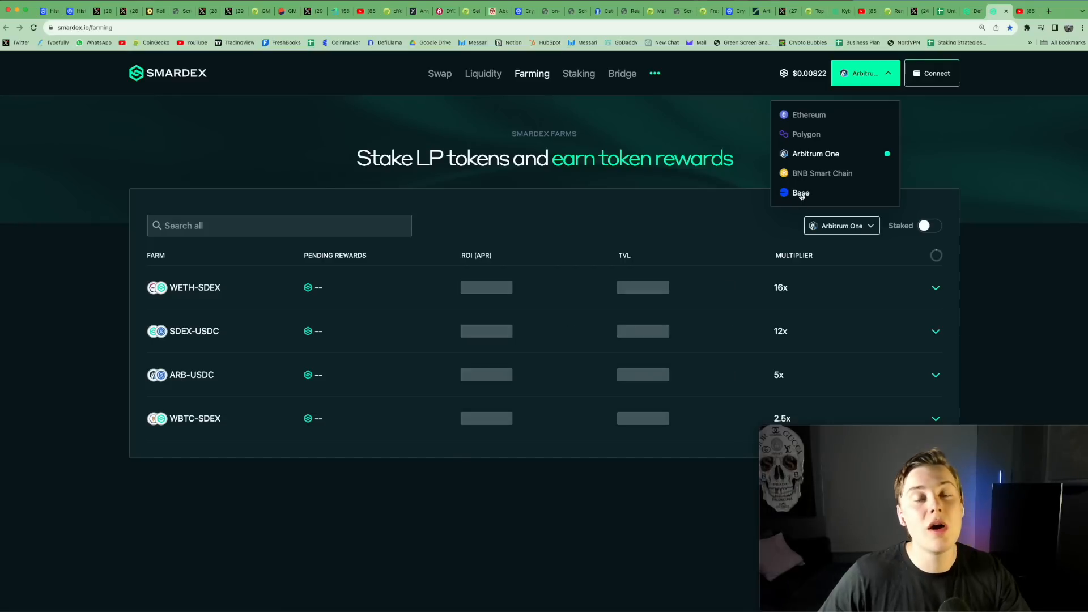
mouse_move(800, 198)
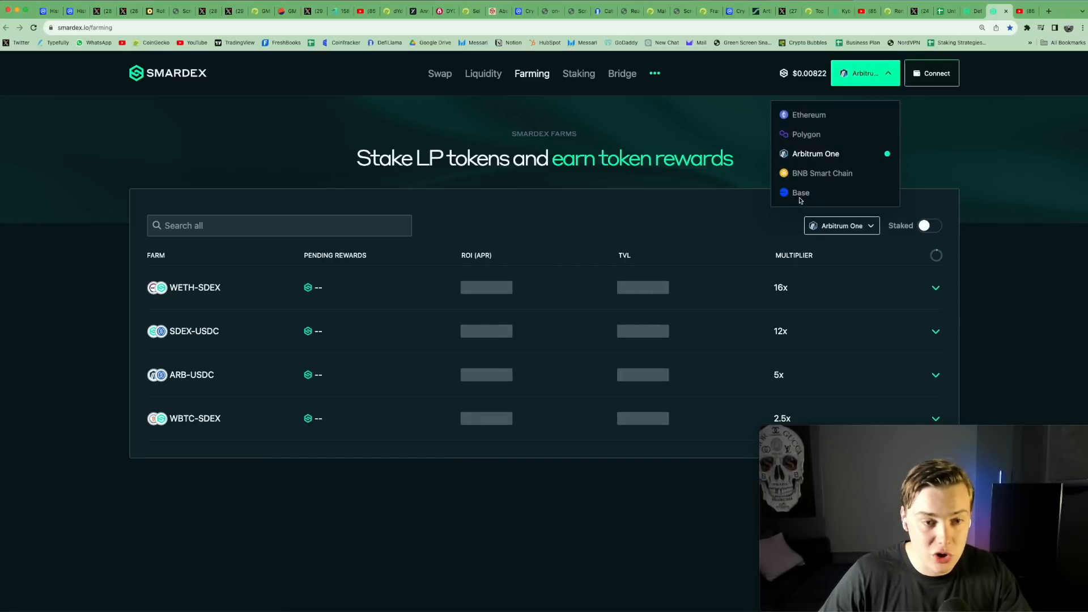
click(800, 192)
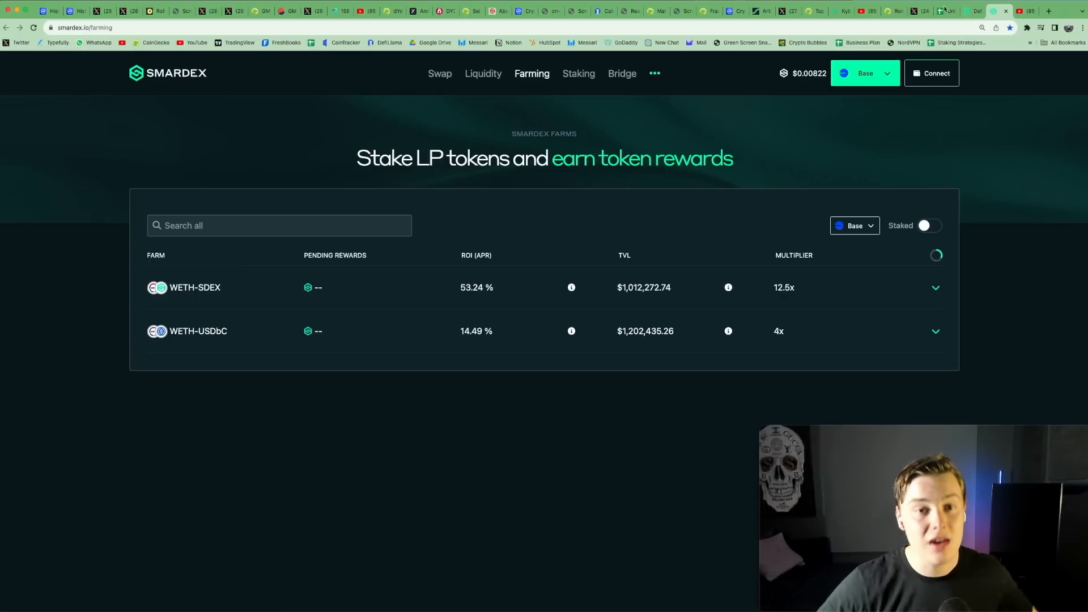
click(944, 12)
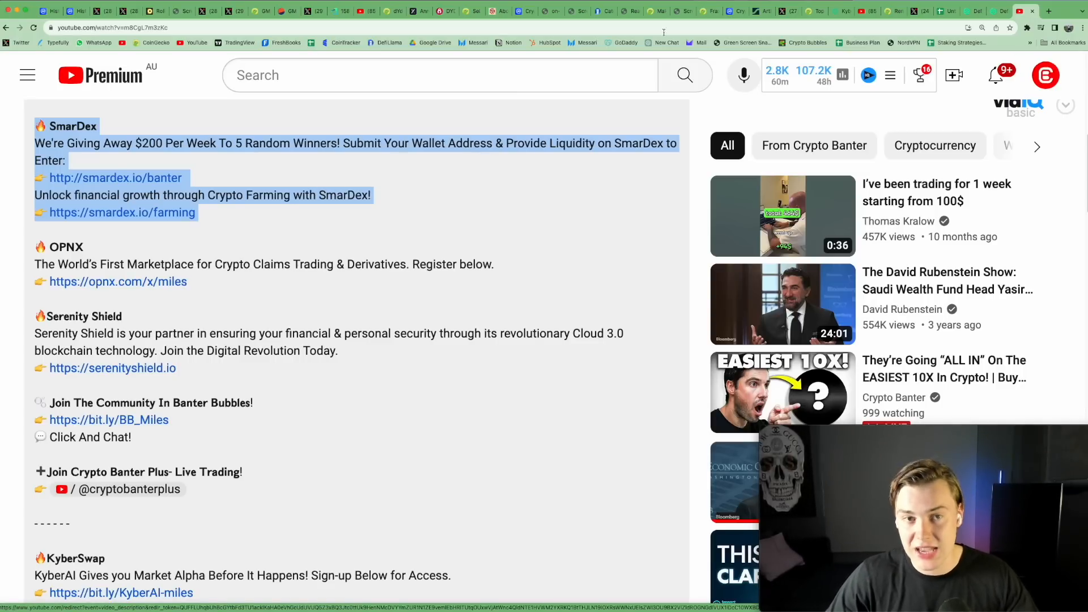
mouse_move(970, 11)
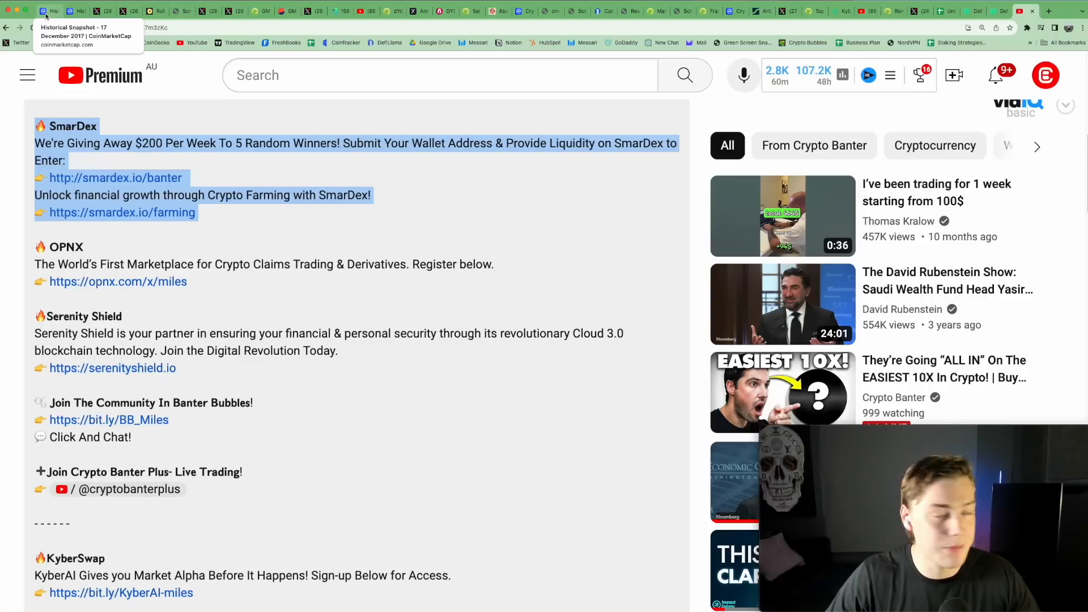
Bring up CoinMarketCap's 17 December 2017 historical snapshot rankings.
click(44, 12)
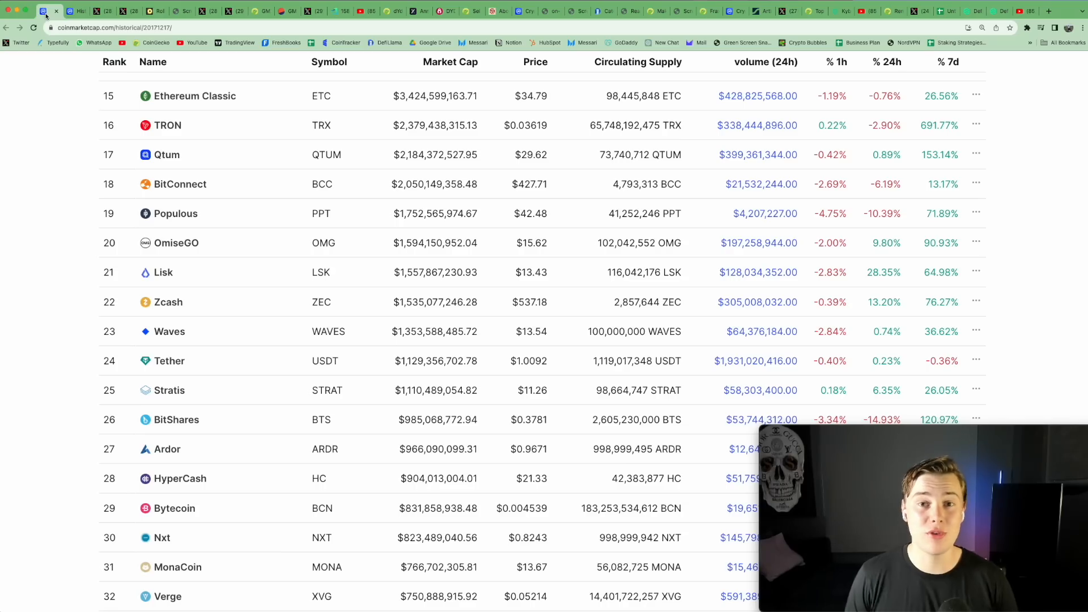